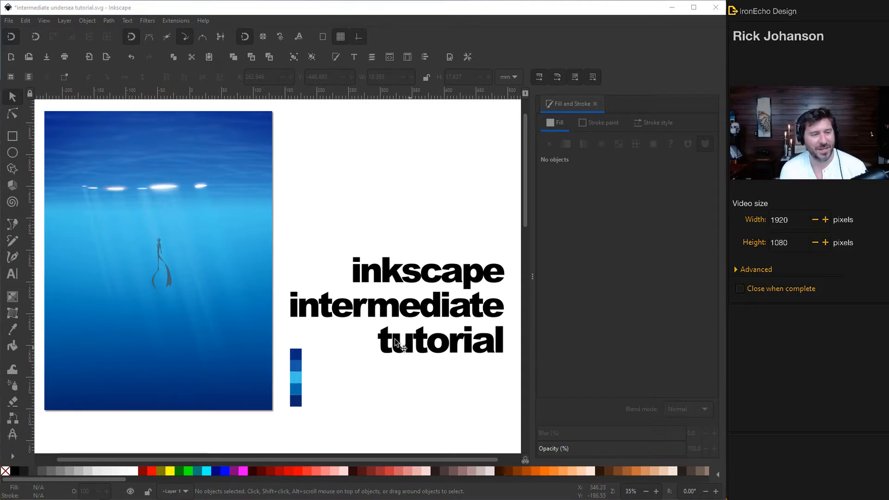
{"action": "mouse_move", "coordinate": [365, 379]}
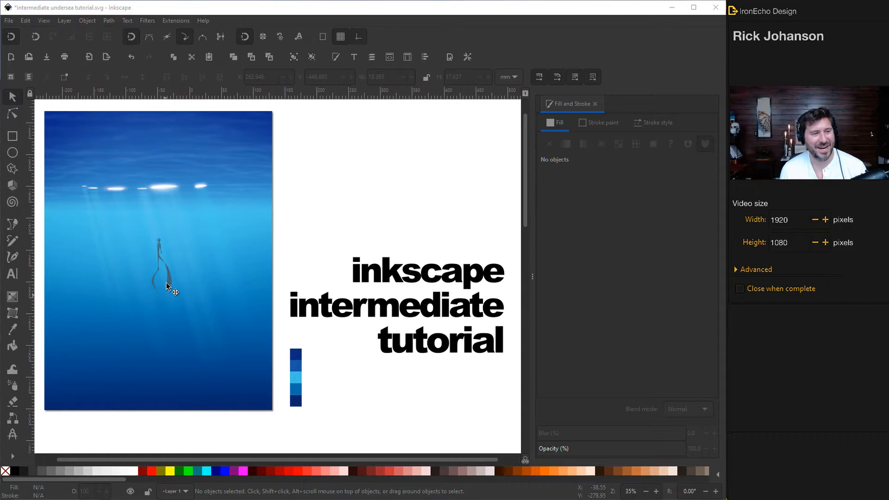
{"action": "mouse_move", "coordinate": [188, 282]}
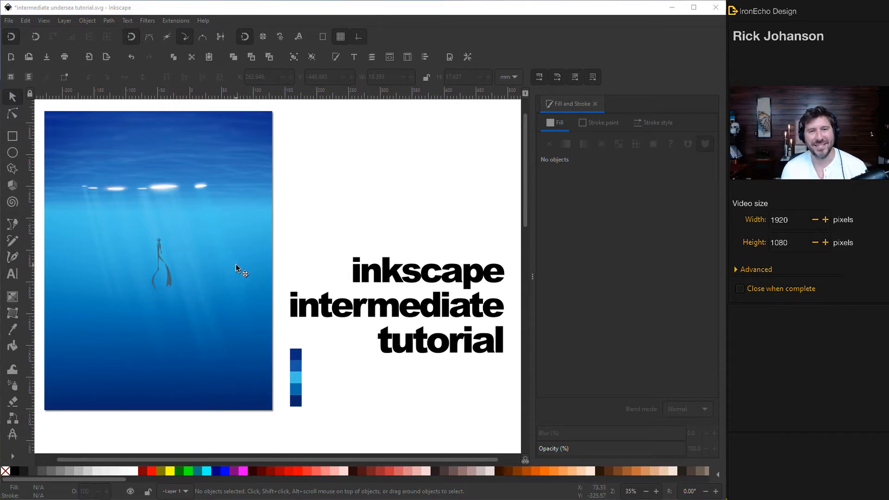
{"action": "mouse_move", "coordinate": [198, 330]}
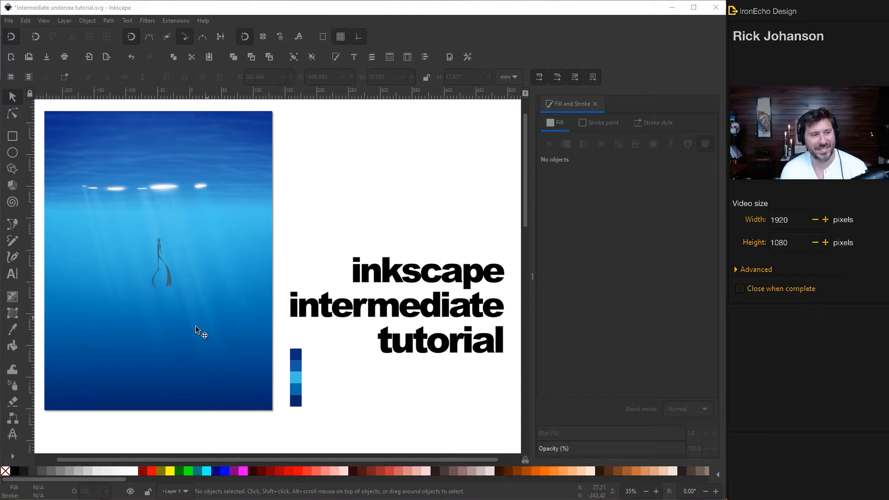
{"action": "mouse_move", "coordinate": [166, 285]}
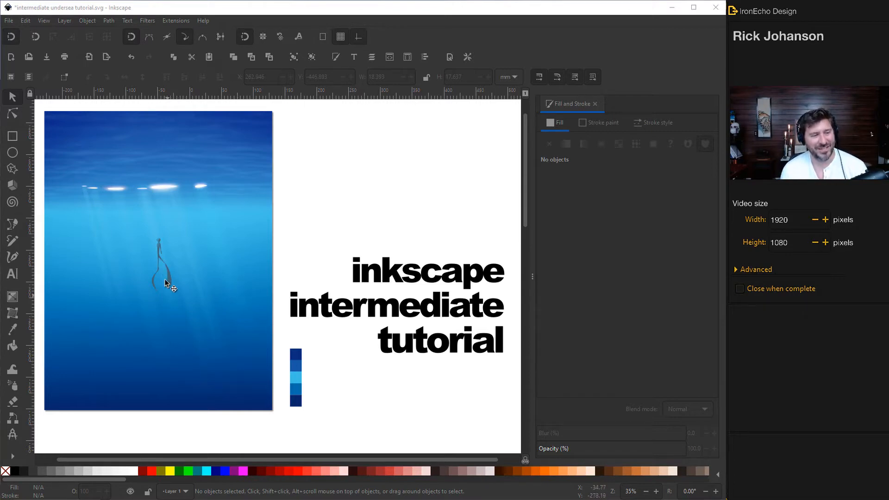
{"action": "mouse_move", "coordinate": [166, 220]}
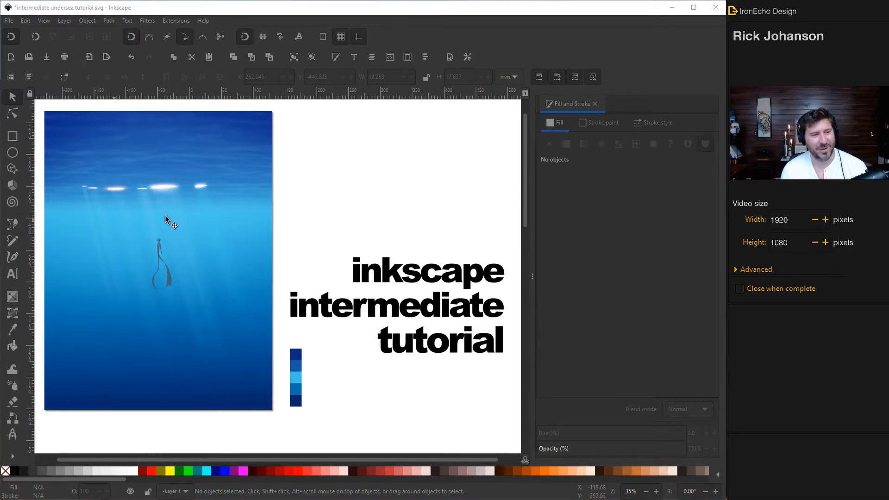
{"action": "mouse_move", "coordinate": [131, 147]}
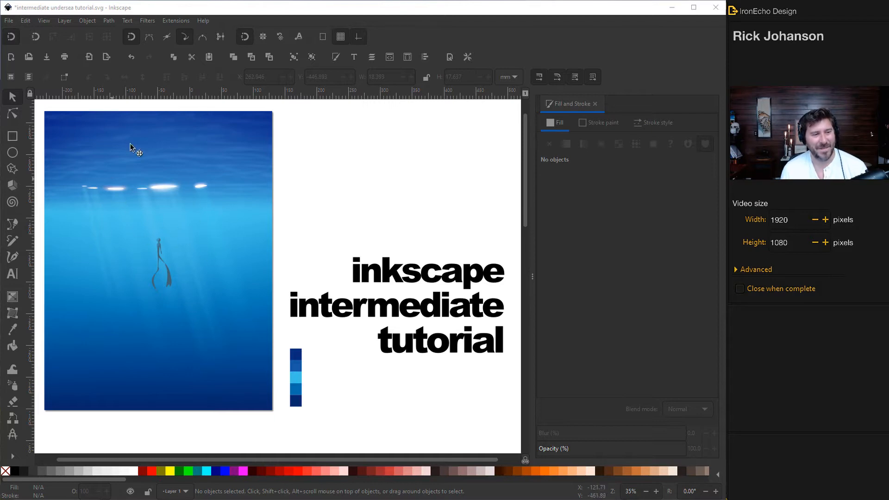
{"action": "mouse_move", "coordinate": [324, 311]}
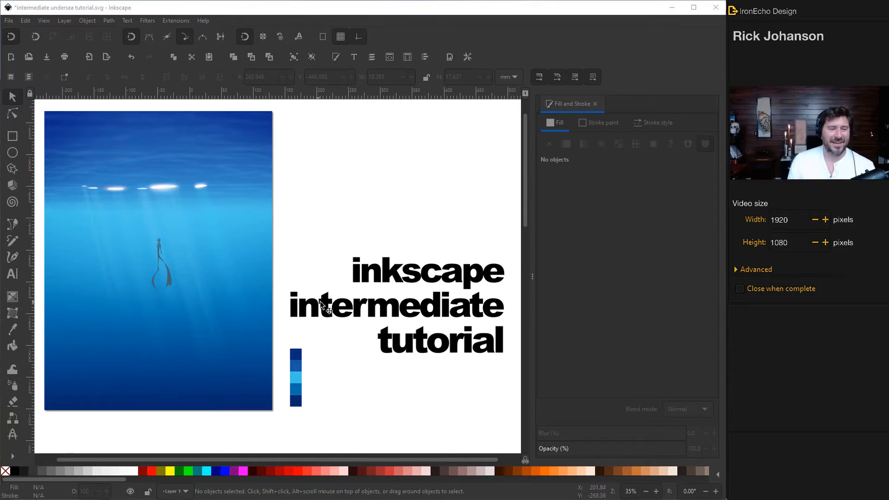
{"action": "mouse_move", "coordinate": [231, 198]}
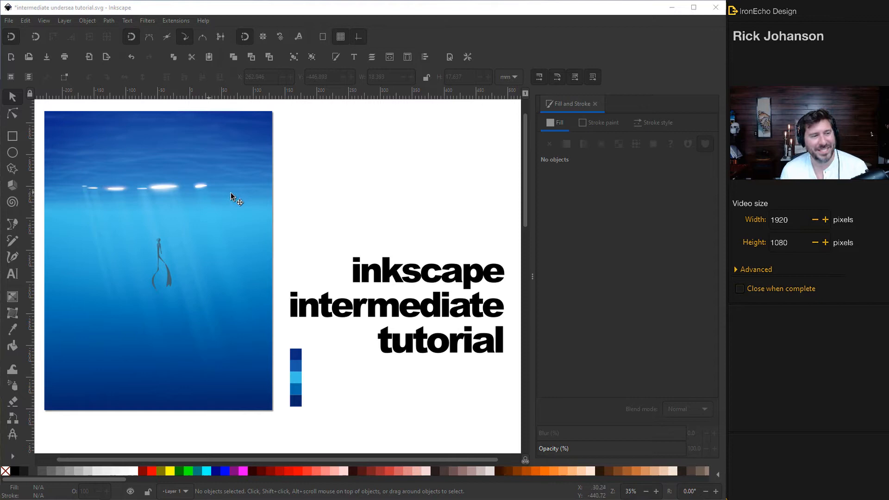
{"action": "mouse_move", "coordinate": [284, 205]}
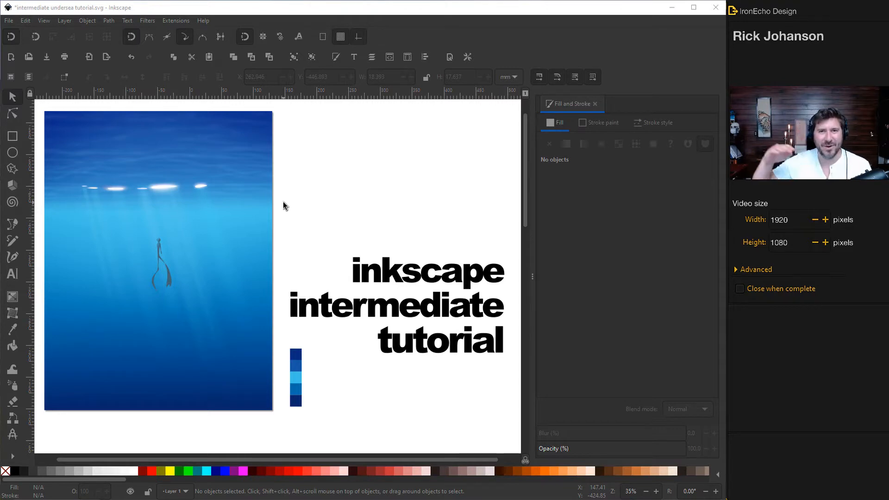
{"action": "mouse_move", "coordinate": [288, 213]}
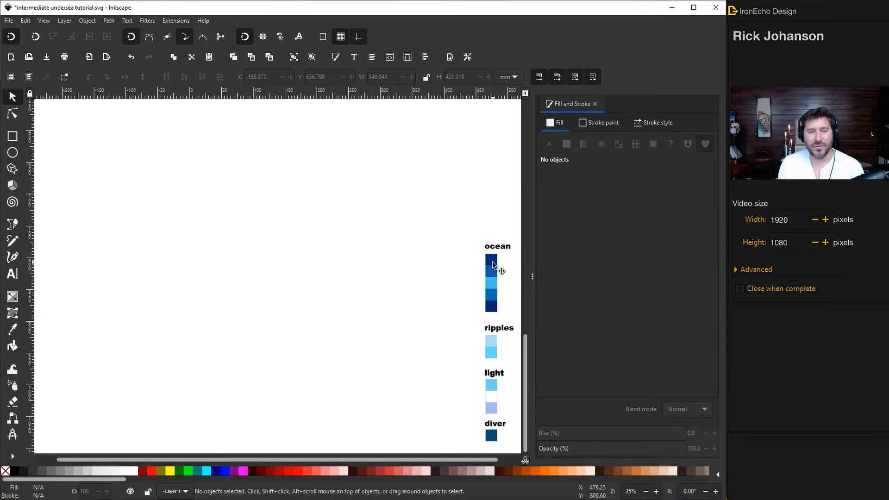
{"action": "mouse_move", "coordinate": [224, 243]}
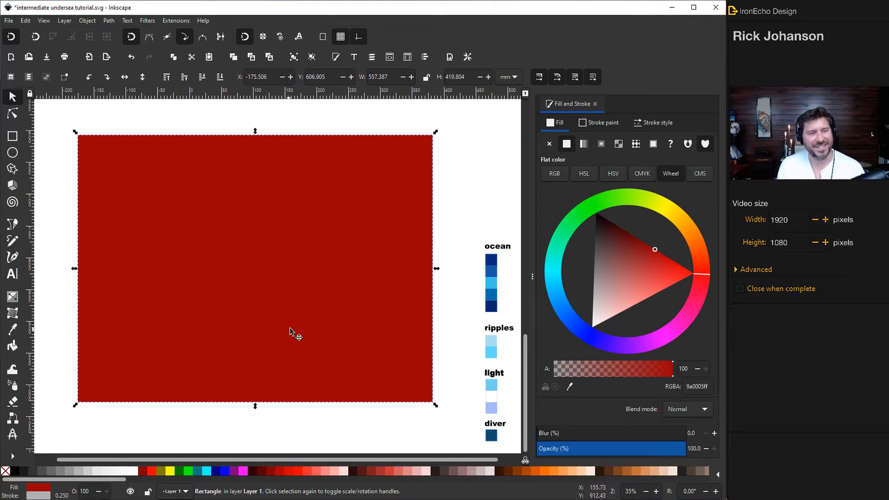
{"action": "mouse_move", "coordinate": [303, 243]}
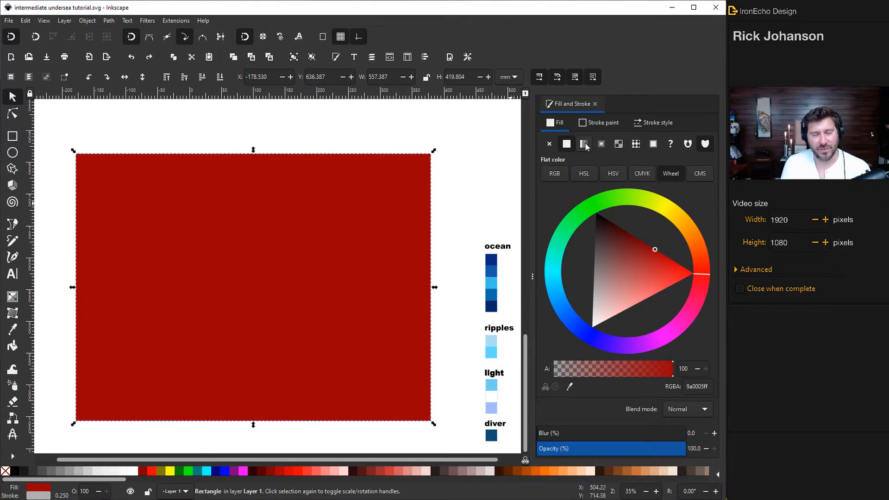
- Fill the rectangle dark blue, convert it to a linear gradient and select its start stop
{"action": "left_click", "coordinate": [13, 329]}
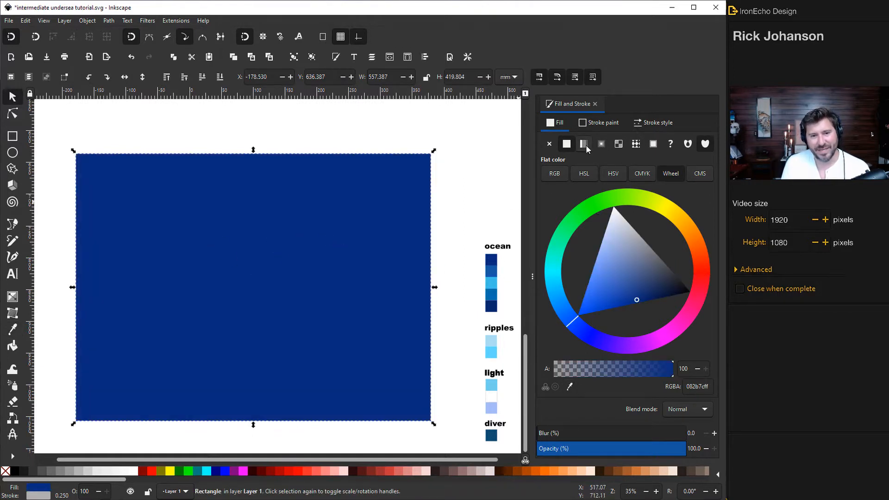
{"action": "mouse_move", "coordinate": [584, 144]}
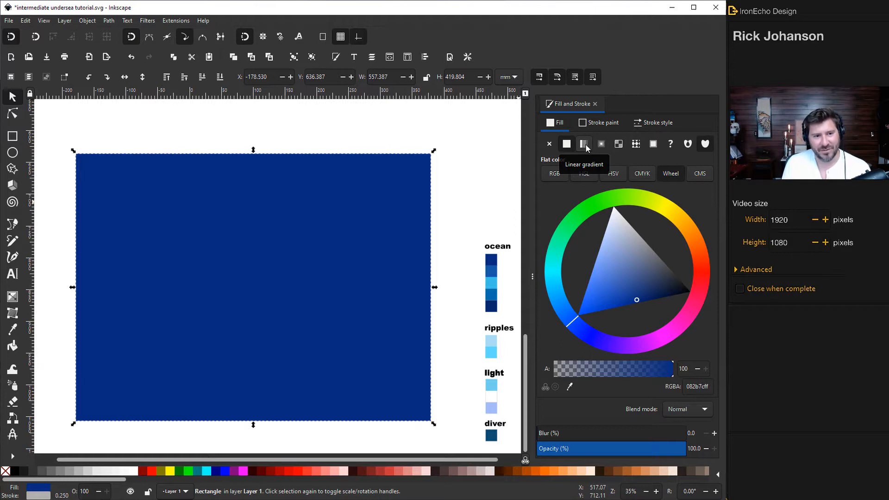
{"action": "left_click", "coordinate": [584, 144]}
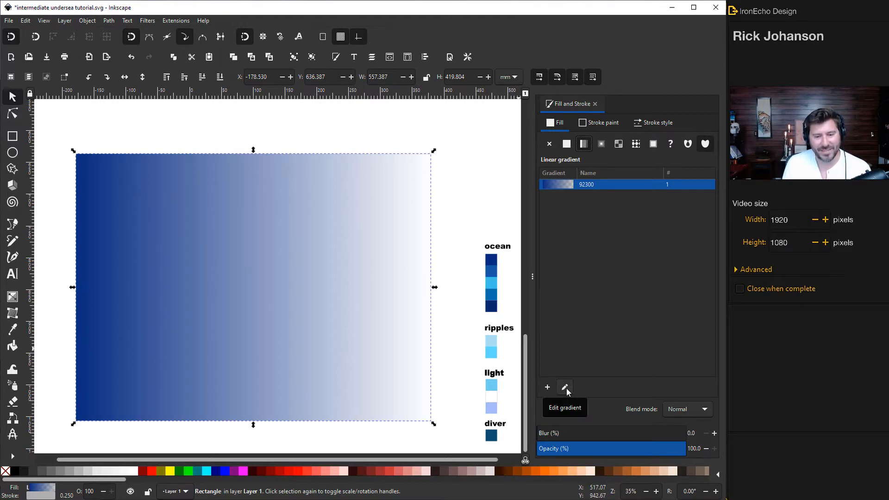
{"action": "left_click", "coordinate": [565, 388]}
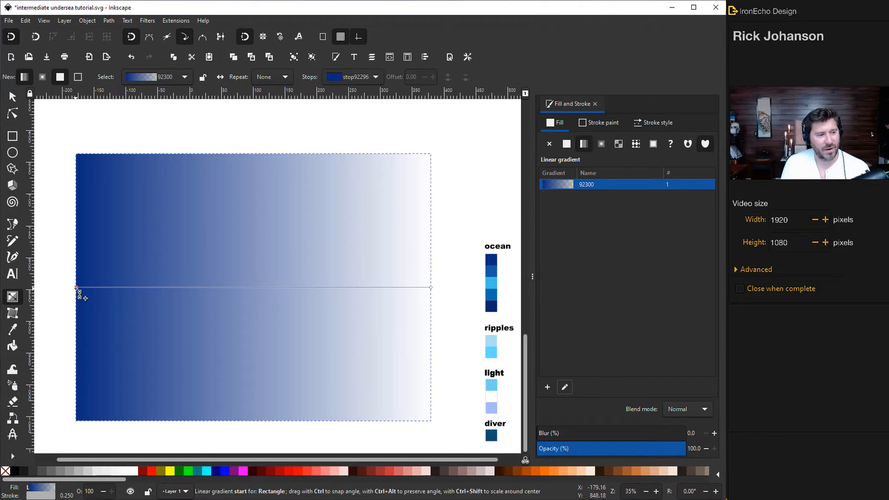
{"action": "left_click", "coordinate": [567, 143]}
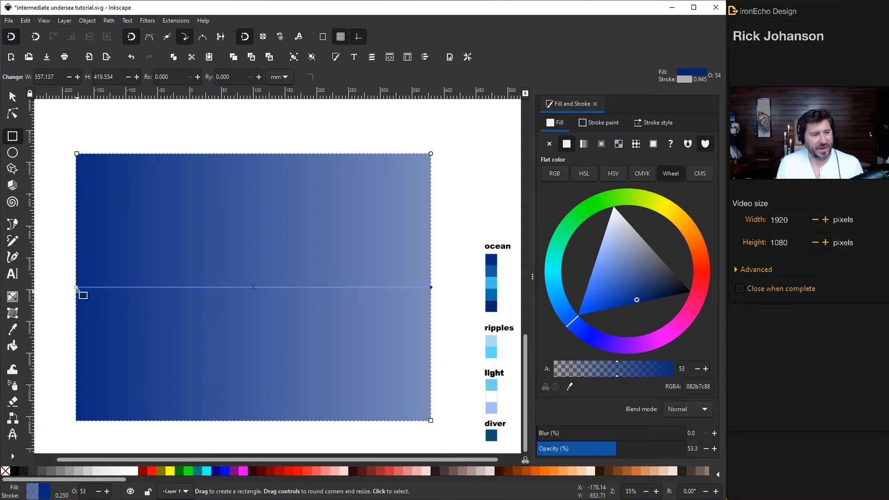
- Move the gradient's start handle to the rectangle's top and its end handle to the bottom
{"action": "left_click_drag", "start_coordinate": [76, 288], "coordinate": [196, 189]}
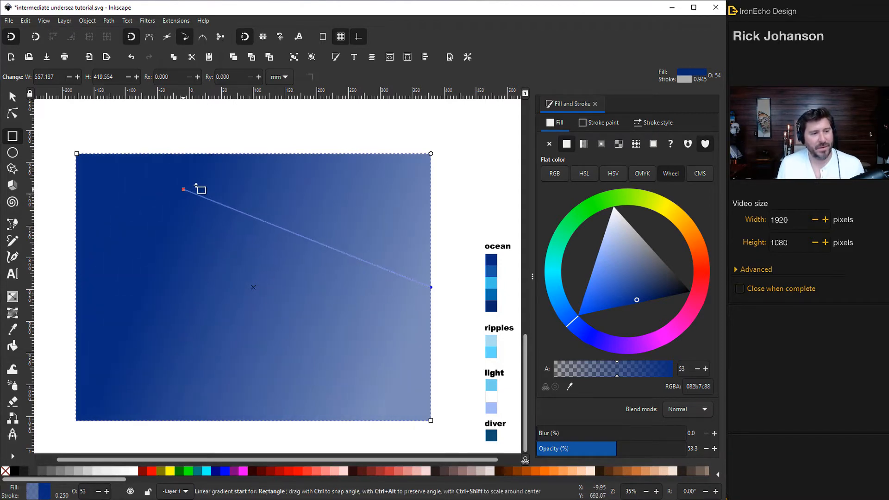
{"action": "left_click_drag", "start_coordinate": [184, 189], "coordinate": [259, 162]}
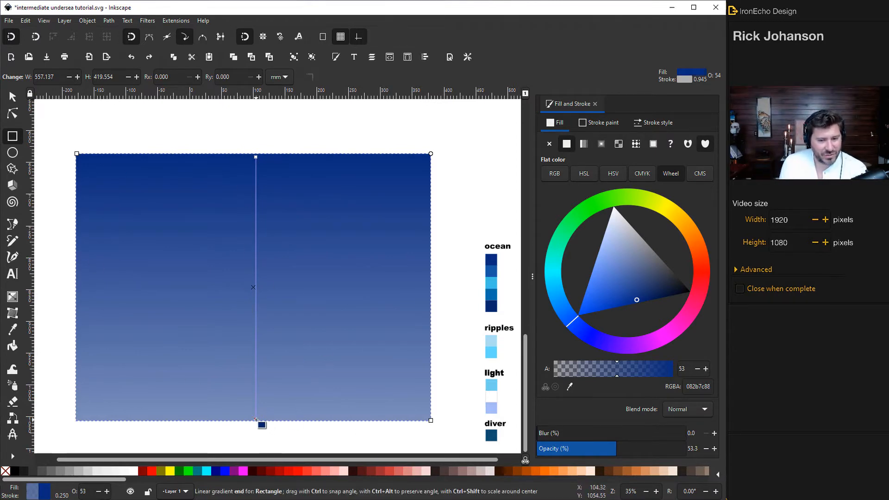
{"action": "left_click_drag", "start_coordinate": [612, 368], "coordinate": [657, 369]}
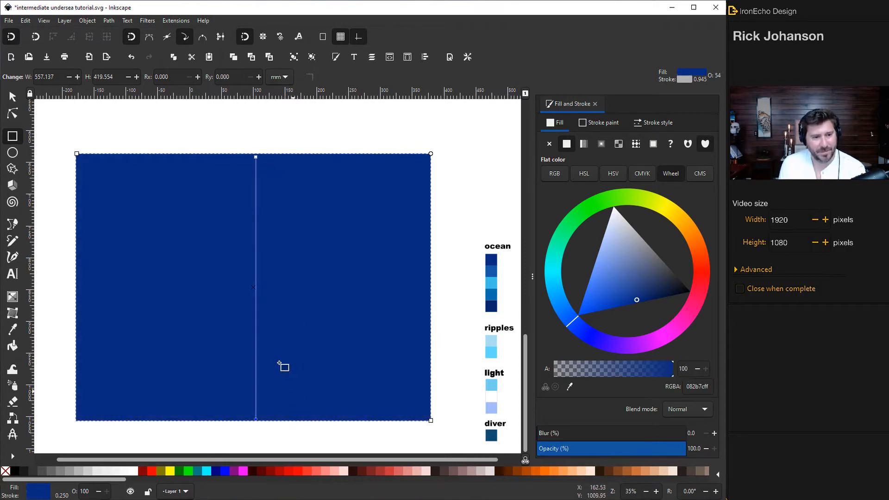
{"action": "mouse_move", "coordinate": [290, 219]}
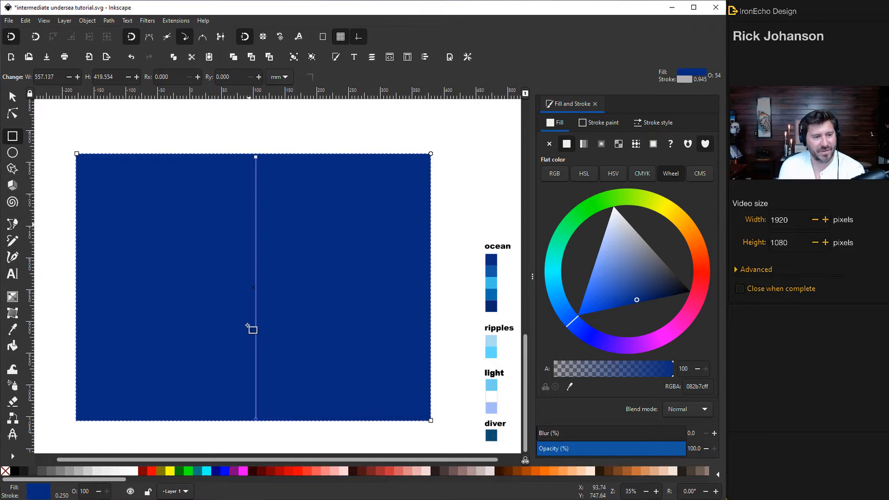
{"action": "mouse_move", "coordinate": [256, 191]}
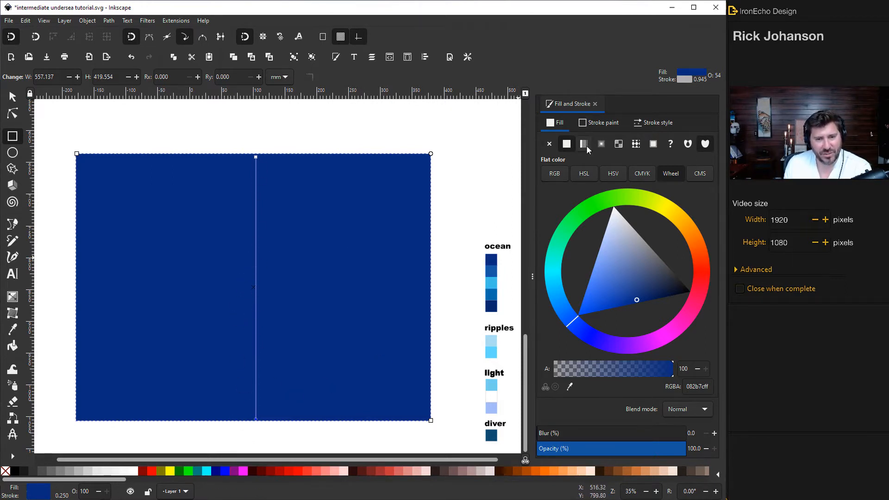
- Give the ocean gradient lighter blue stops sampled from swatches, repositioning one near the top
{"action": "left_click", "coordinate": [584, 144]}
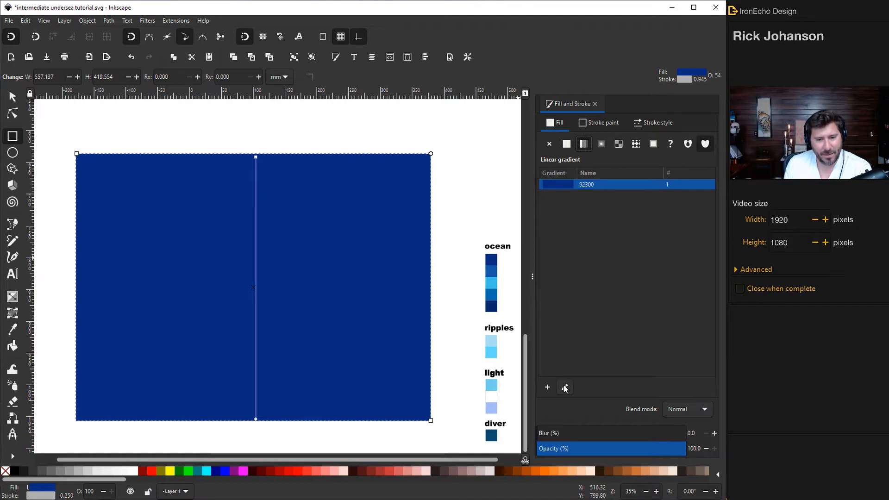
{"action": "left_click", "coordinate": [12, 297]}
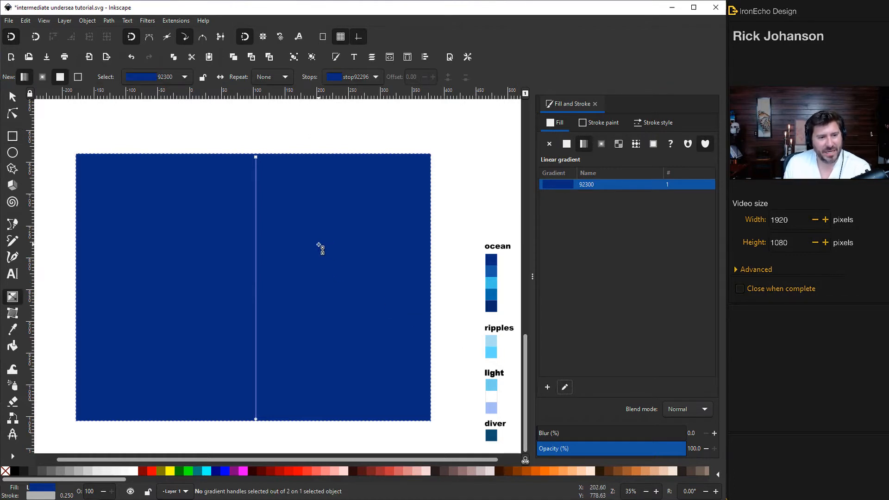
{"action": "mouse_move", "coordinate": [302, 240]}
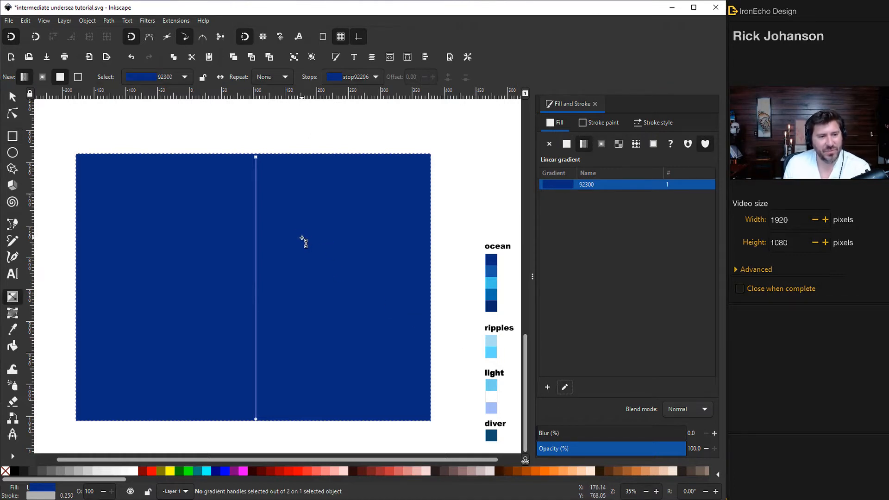
{"action": "mouse_move", "coordinate": [293, 233]}
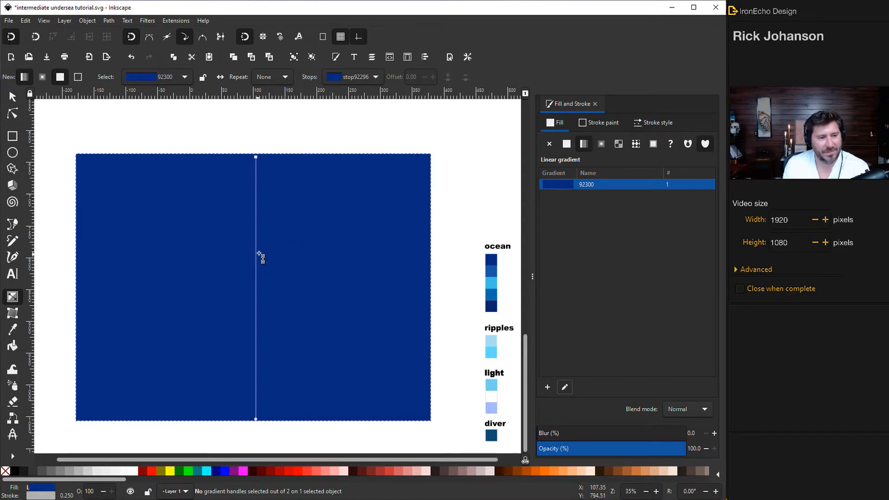
{"action": "mouse_move", "coordinate": [256, 227]}
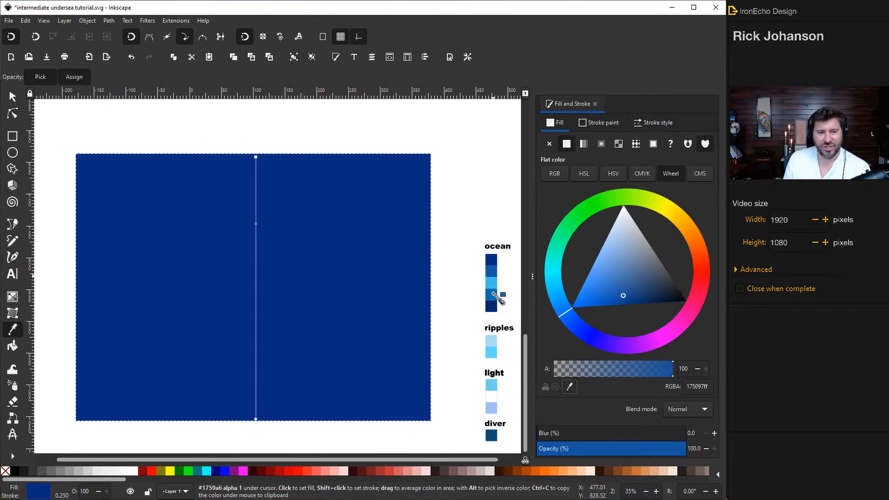
{"action": "left_click", "coordinate": [583, 144]}
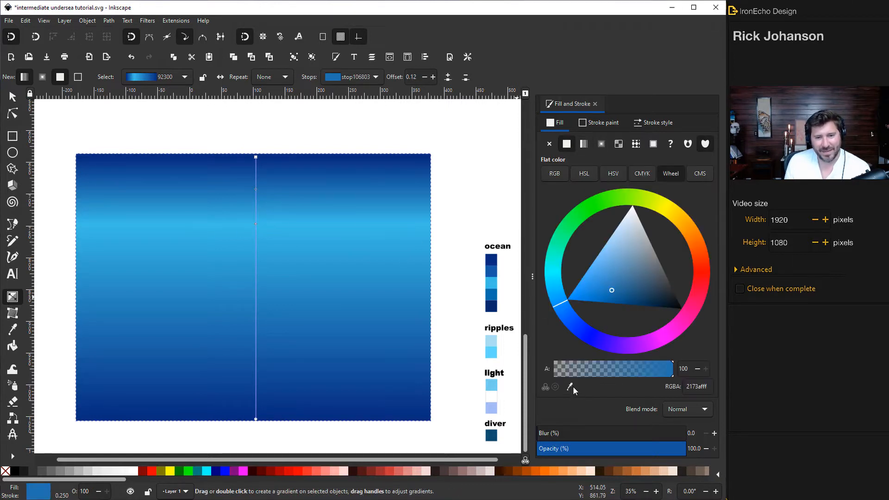
{"action": "left_click", "coordinate": [583, 144]}
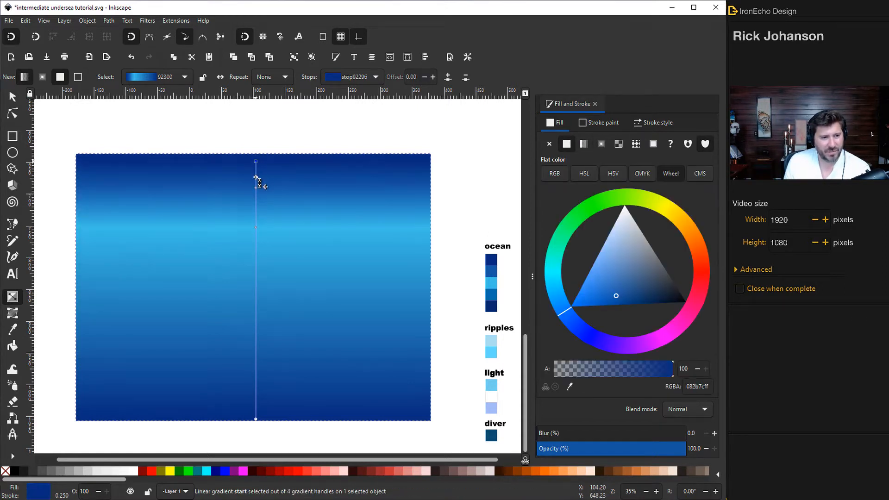
{"action": "left_click_drag", "start_coordinate": [255, 180], "coordinate": [258, 189]}
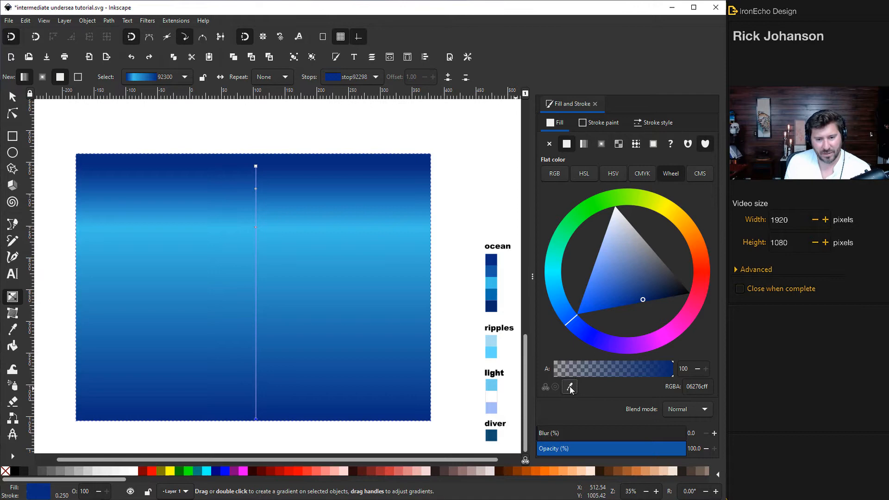
{"action": "left_click", "coordinate": [584, 144]}
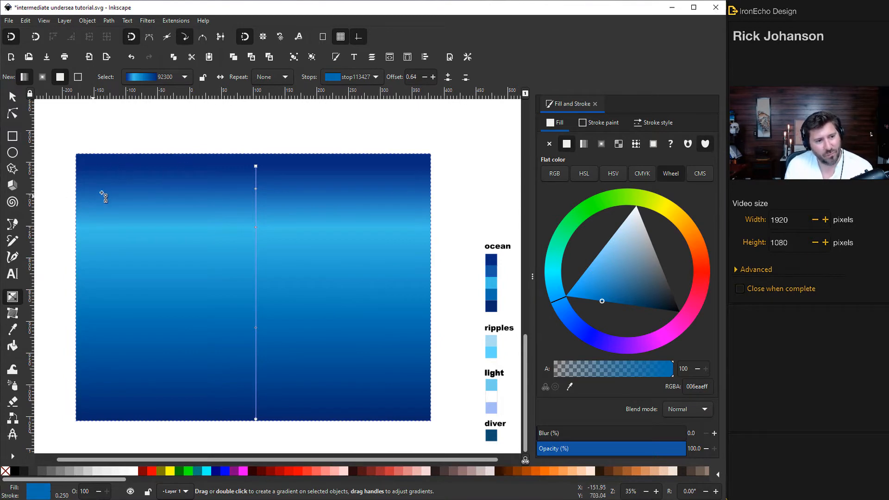
{"action": "mouse_move", "coordinate": [230, 257]}
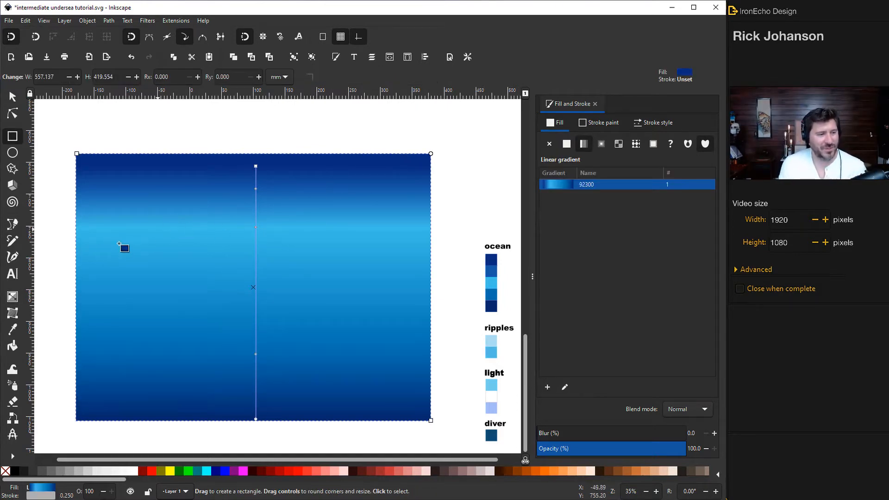
{"action": "mouse_move", "coordinate": [12, 258]}
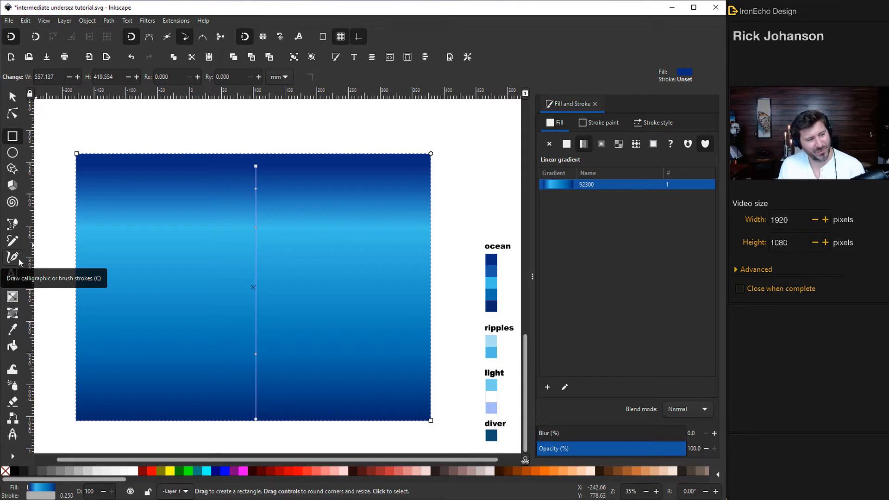
- Set up the Calligraphy tool with Caps 1.00 for fully rounded stroke ends
{"action": "left_click", "coordinate": [13, 258]}
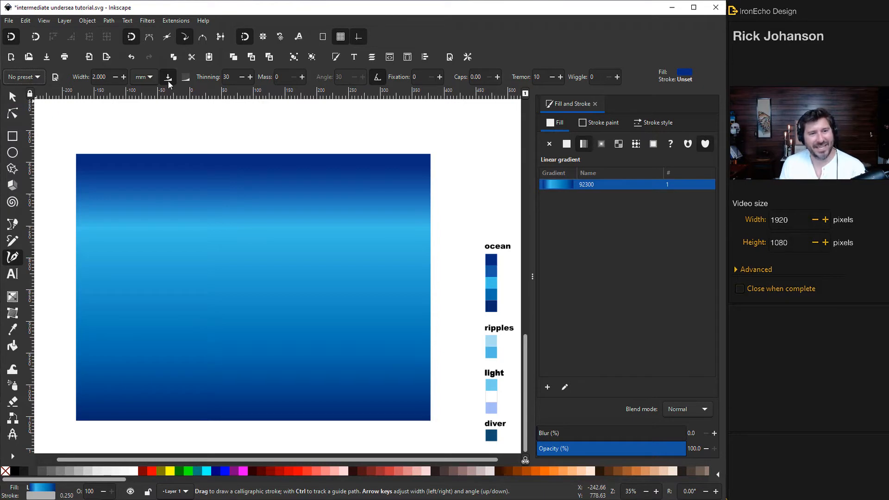
{"action": "mouse_move", "coordinate": [411, 101]}
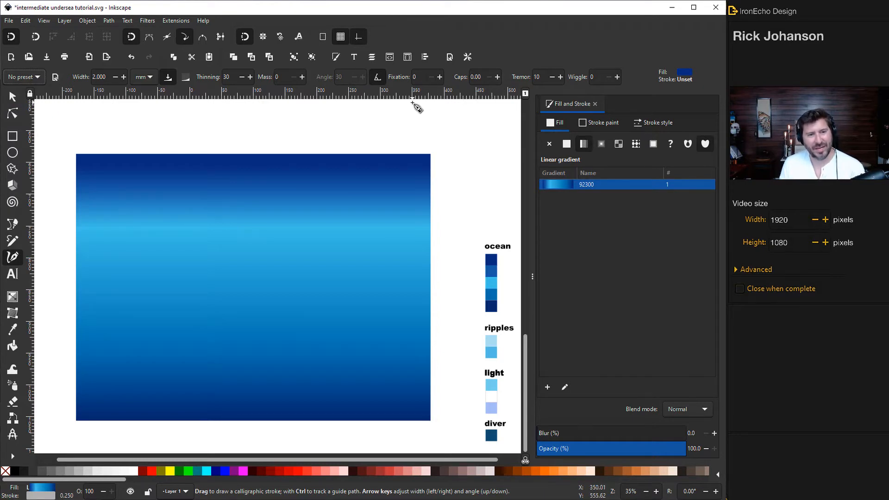
{"action": "mouse_move", "coordinate": [143, 117]}
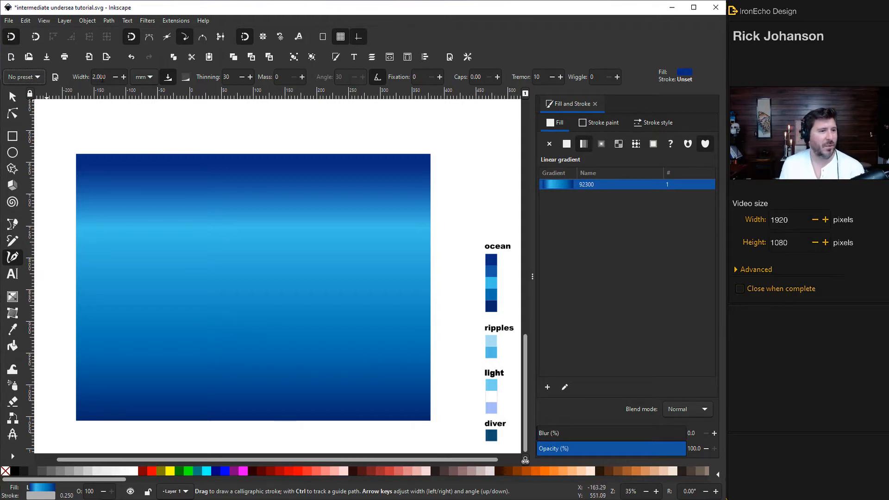
{"action": "mouse_move", "coordinate": [220, 80]}
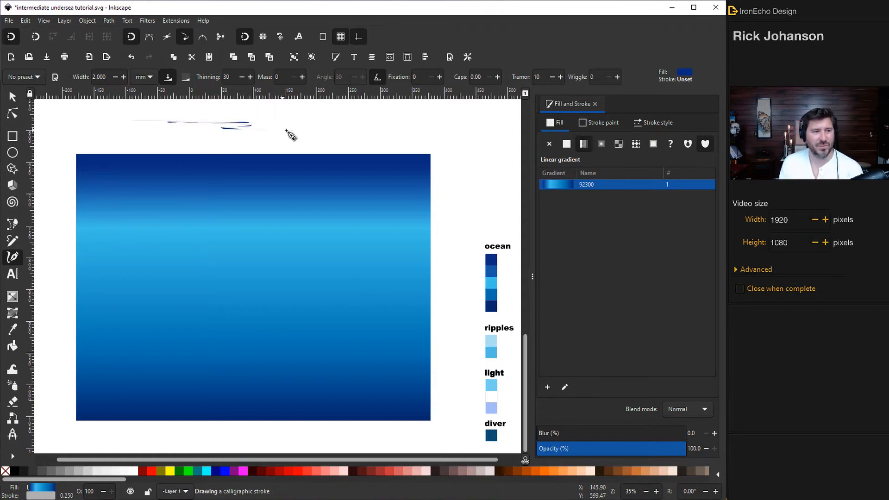
{"action": "left_click", "coordinate": [566, 144]}
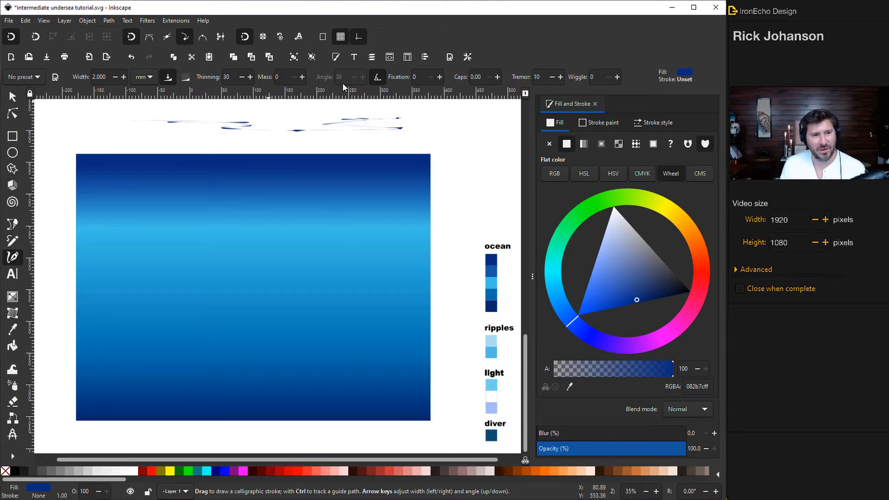
{"action": "mouse_move", "coordinate": [345, 80]}
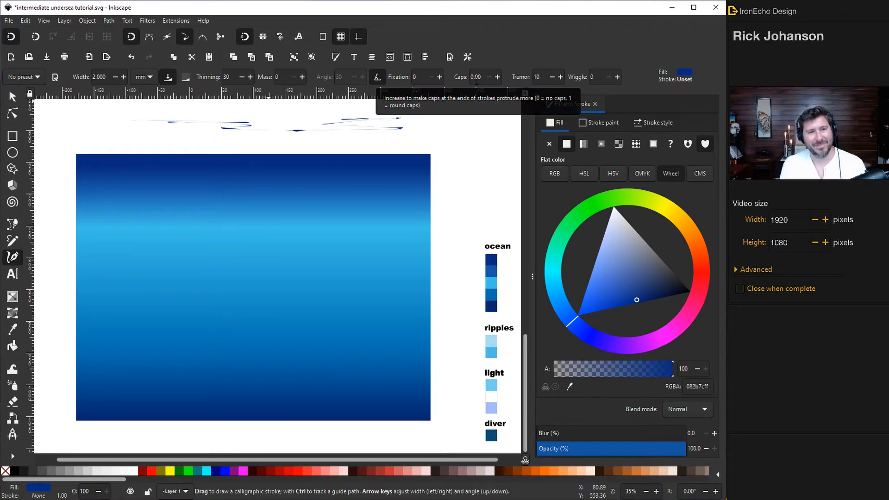
{"action": "left_click", "coordinate": [497, 77]}
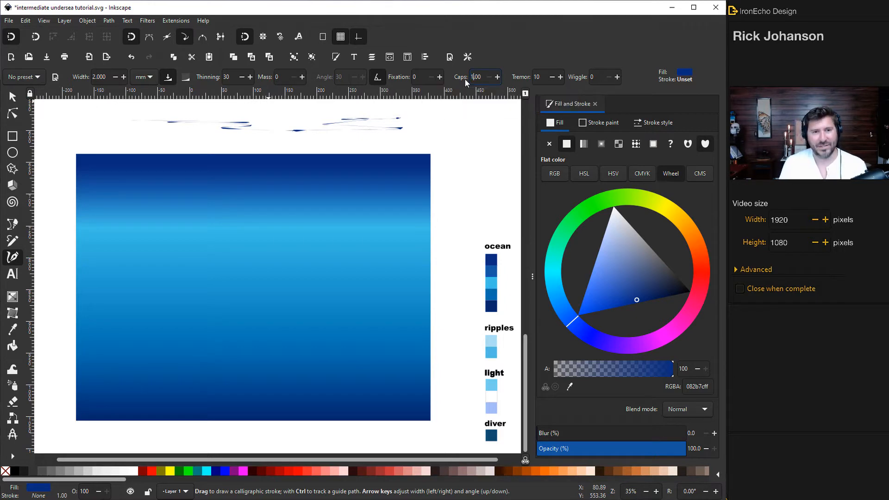
{"action": "mouse_move", "coordinate": [464, 124]}
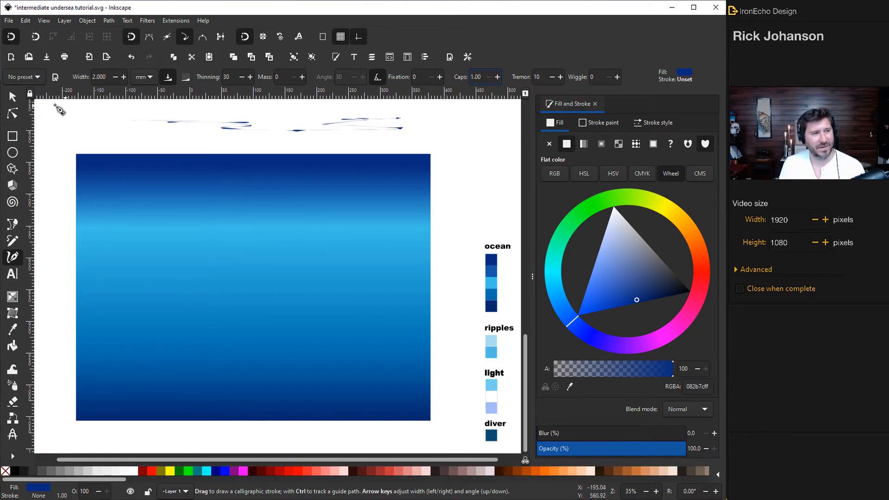
- Draw two wavy dark-blue ripple strokes above the ocean with no outline
{"action": "left_click_drag", "start_coordinate": [66, 133], "coordinate": [278, 139]}
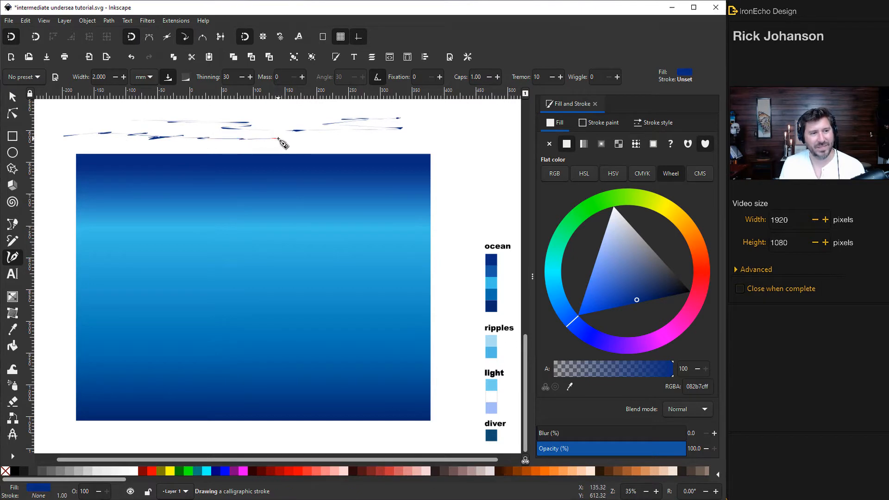
{"action": "left_click_drag", "start_coordinate": [278, 139], "coordinate": [256, 112]}
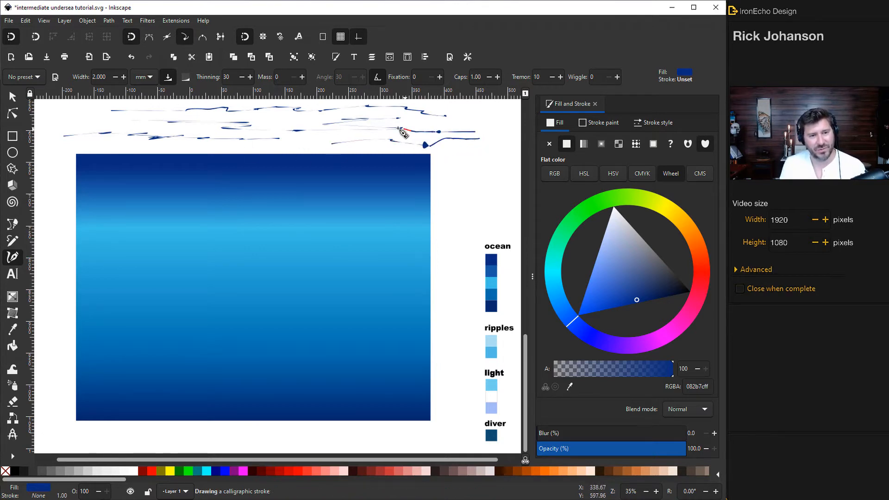
{"action": "left_click", "coordinate": [604, 122]}
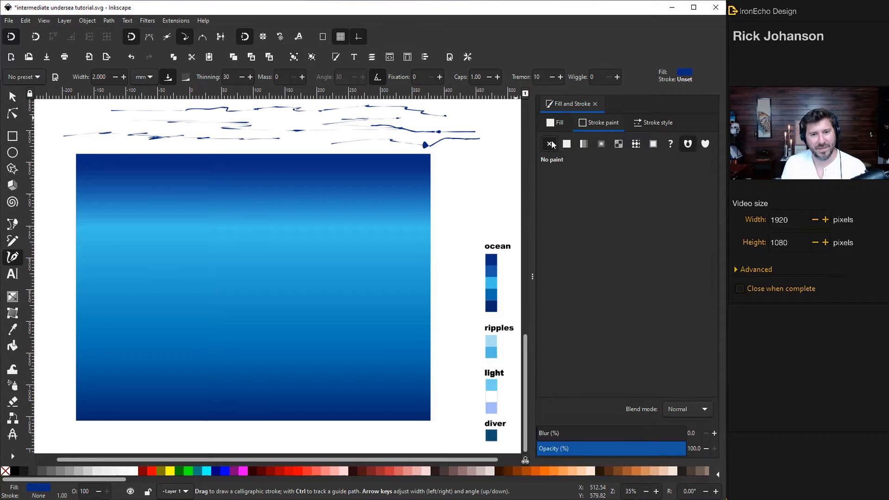
{"action": "mouse_move", "coordinate": [549, 144]}
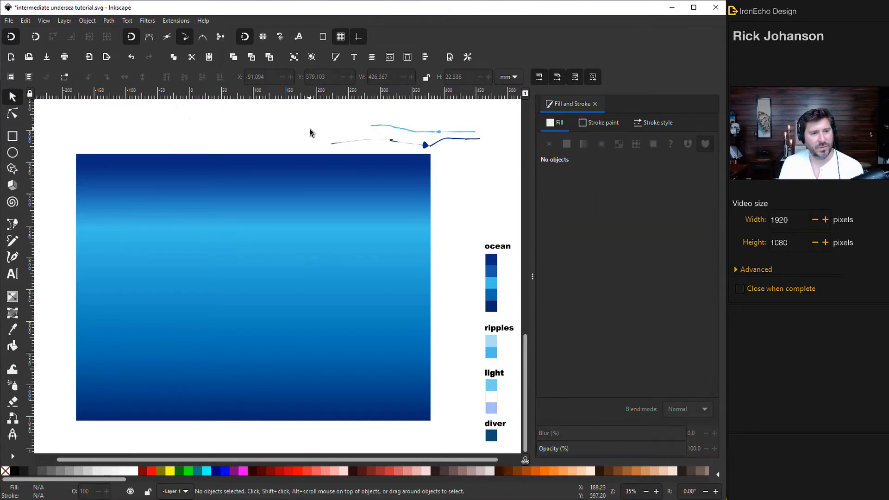
- Select the remaining trial ripple strokes for removal
{"action": "left_click", "coordinate": [405, 138]}
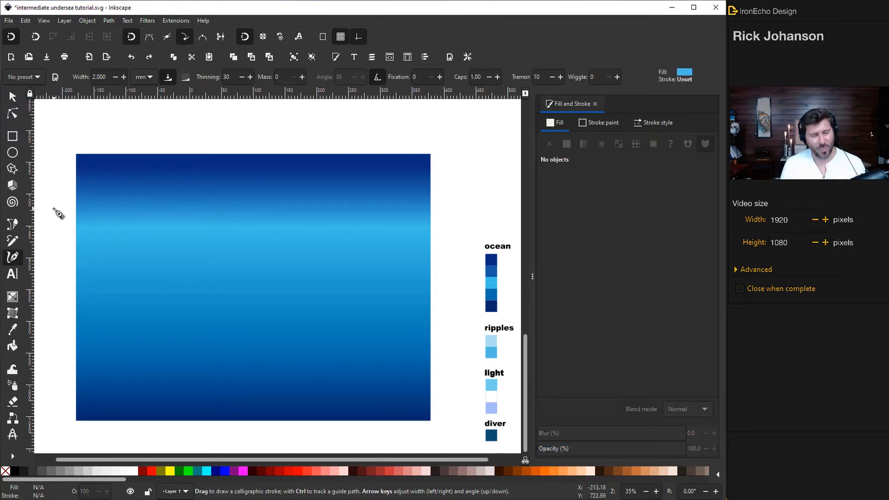
{"action": "mouse_move", "coordinate": [126, 181]}
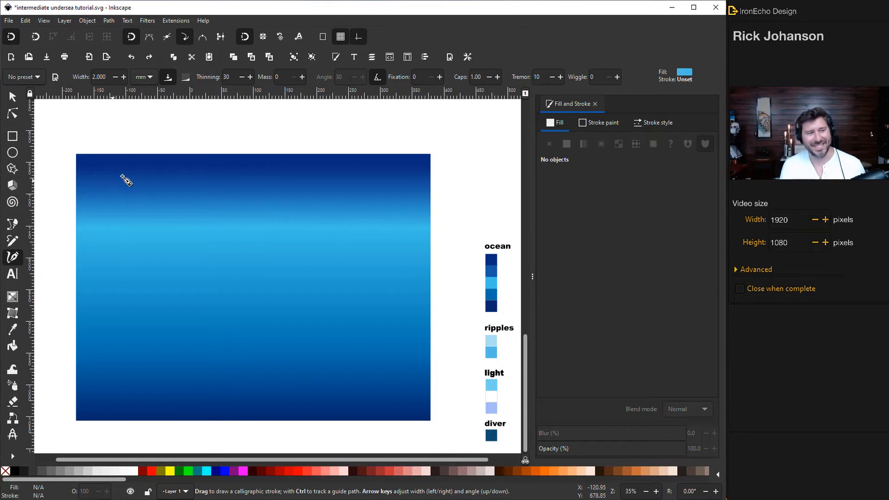
{"action": "mouse_move", "coordinate": [116, 200]}
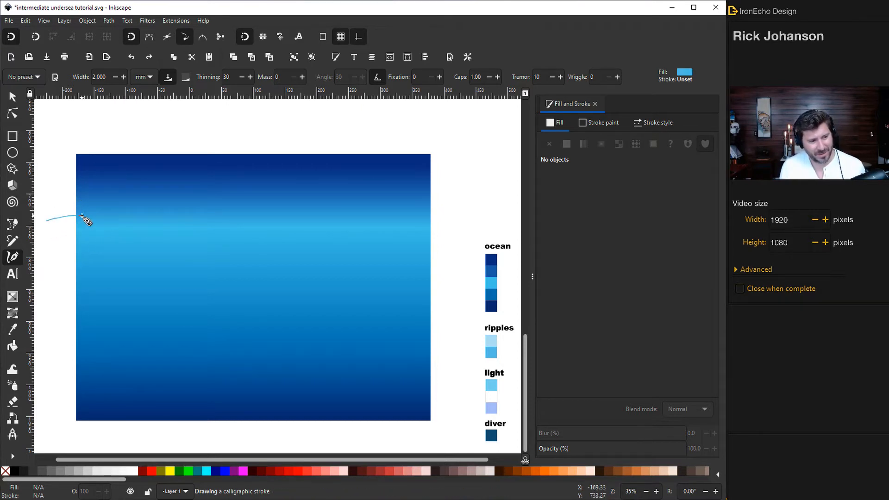
- Draw four light-blue ripple strokes across the surface band, then blur and widen them
{"action": "left_click_drag", "start_coordinate": [86, 220], "coordinate": [275, 220]}
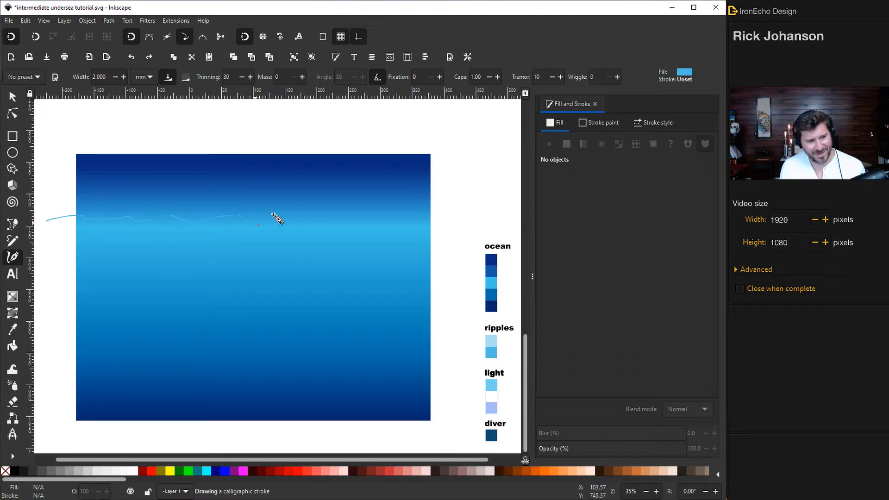
{"action": "left_click_drag", "start_coordinate": [258, 220], "coordinate": [471, 217]}
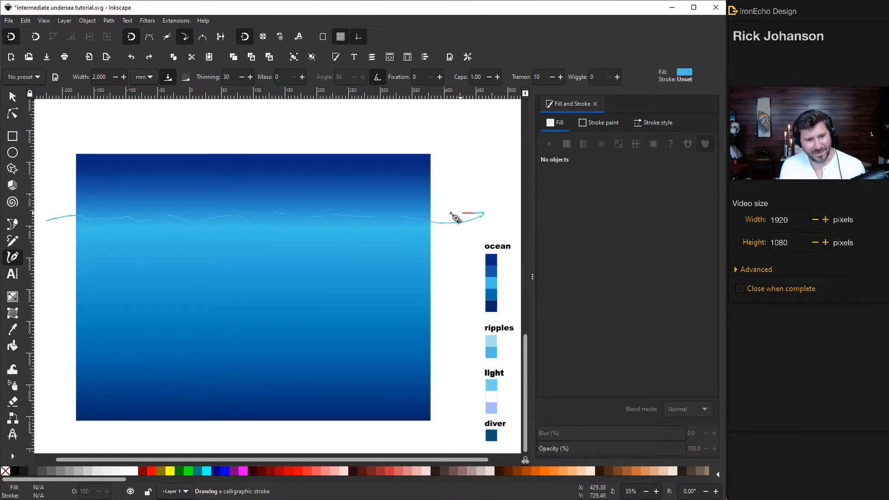
{"action": "left_click_drag", "start_coordinate": [465, 217], "coordinate": [245, 220]}
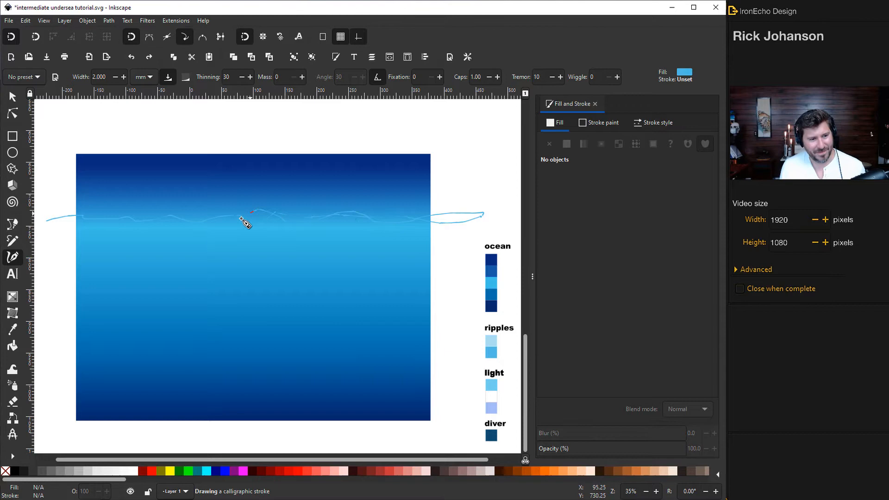
{"action": "left_click_drag", "start_coordinate": [244, 221], "coordinate": [377, 204]}
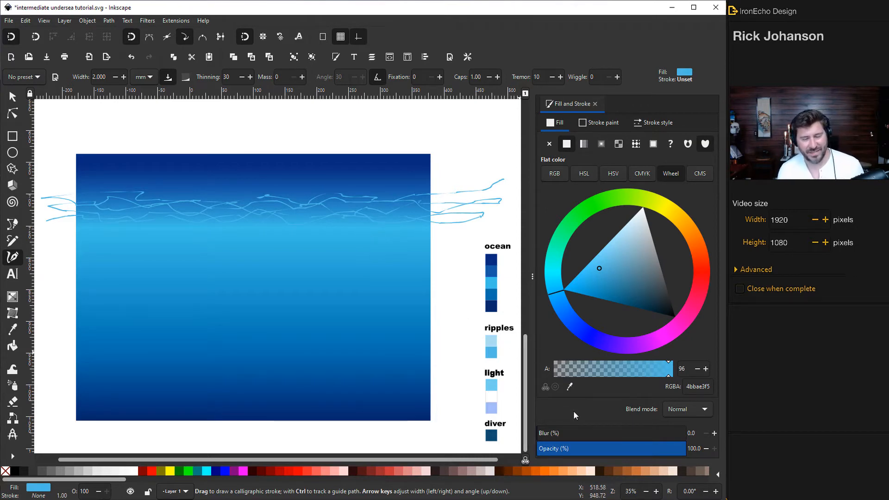
{"action": "left_click_drag", "start_coordinate": [668, 448], "coordinate": [608, 448]}
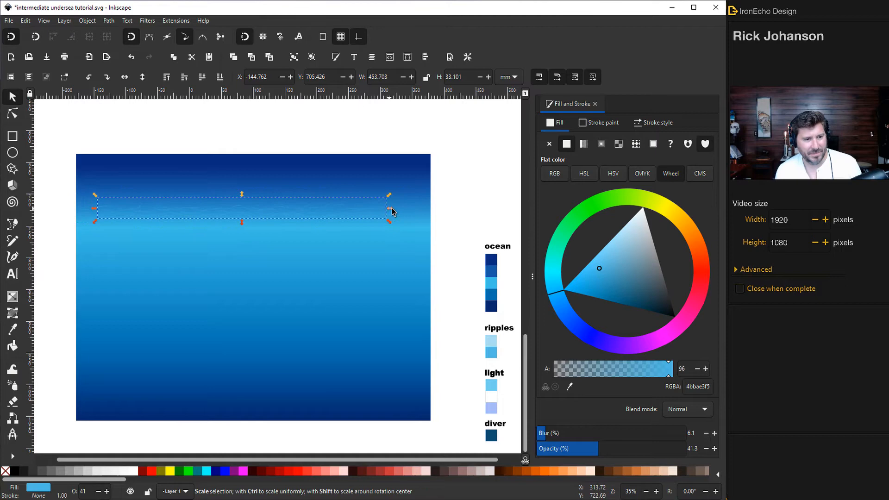
{"action": "left_click_drag", "start_coordinate": [389, 211], "coordinate": [441, 214]}
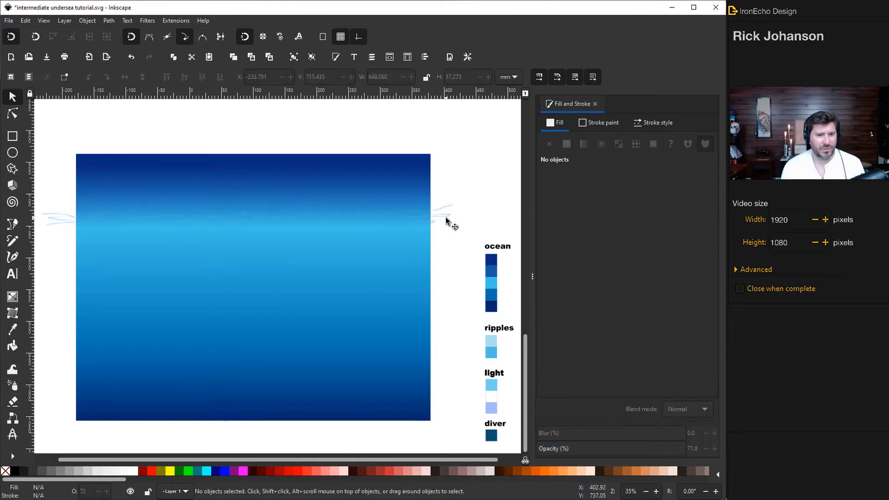
- Move the ripple strokes up onto the ocean's surface band
{"action": "left_click", "coordinate": [442, 216]}
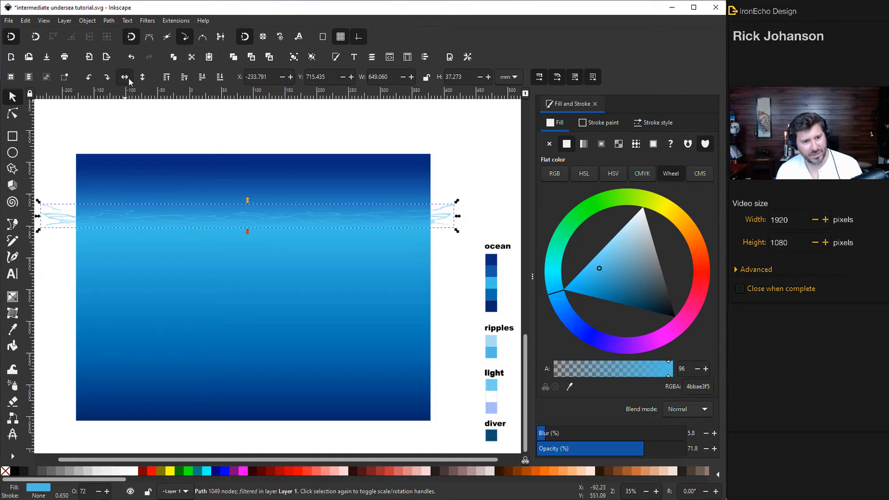
{"action": "left_click_drag", "start_coordinate": [247, 215], "coordinate": [272, 195]}
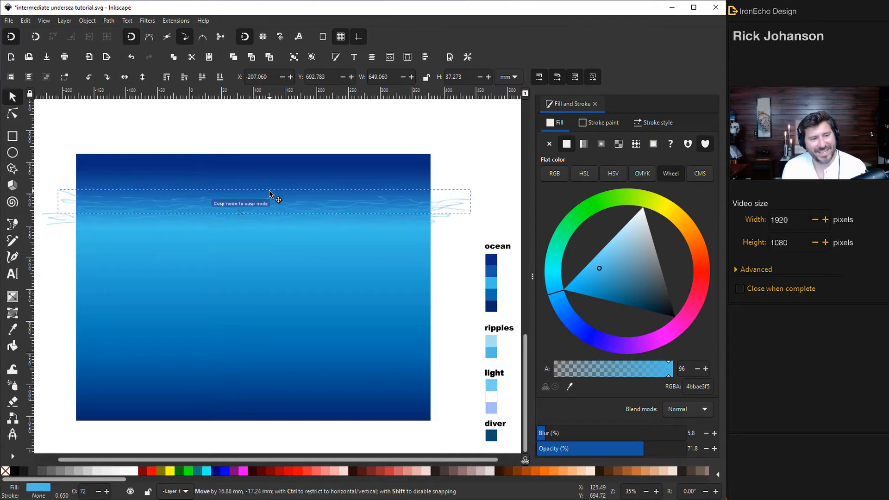
{"action": "left_click_drag", "start_coordinate": [272, 195], "coordinate": [266, 194]}
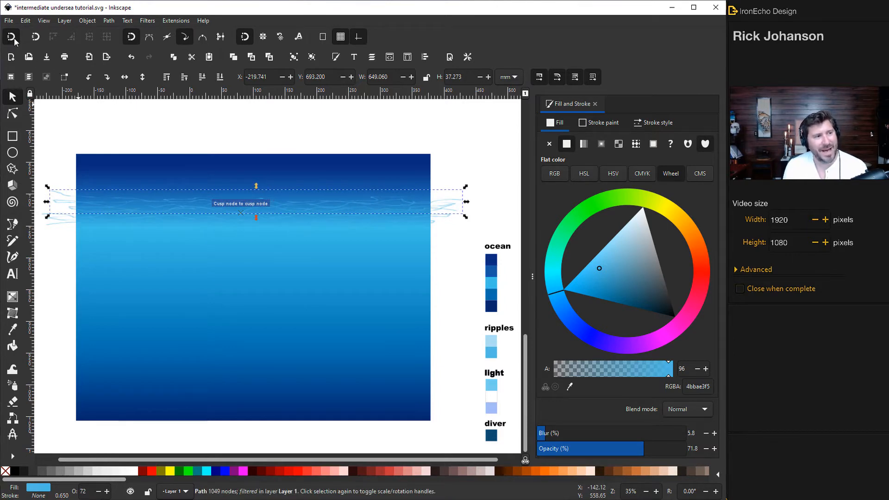
{"action": "mouse_move", "coordinate": [12, 38]}
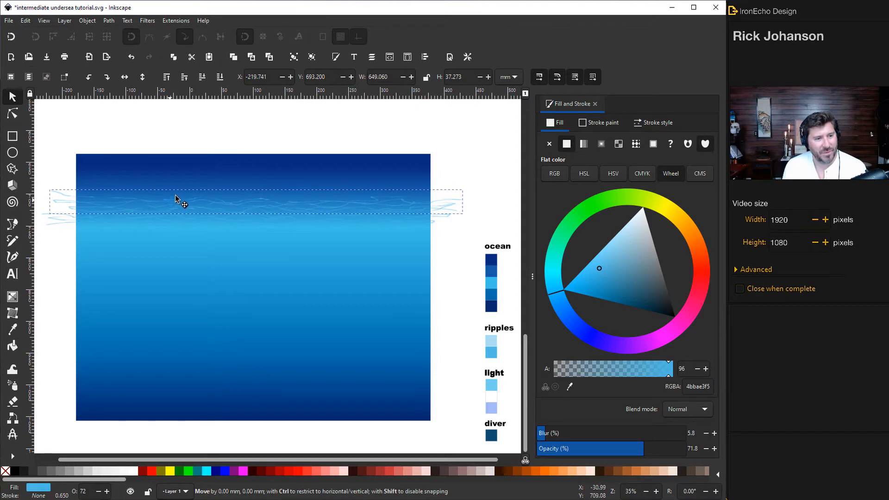
- Widen the ripples path, place it over the surface, increase its blur, and deselect
{"action": "left_click", "coordinate": [179, 200]}
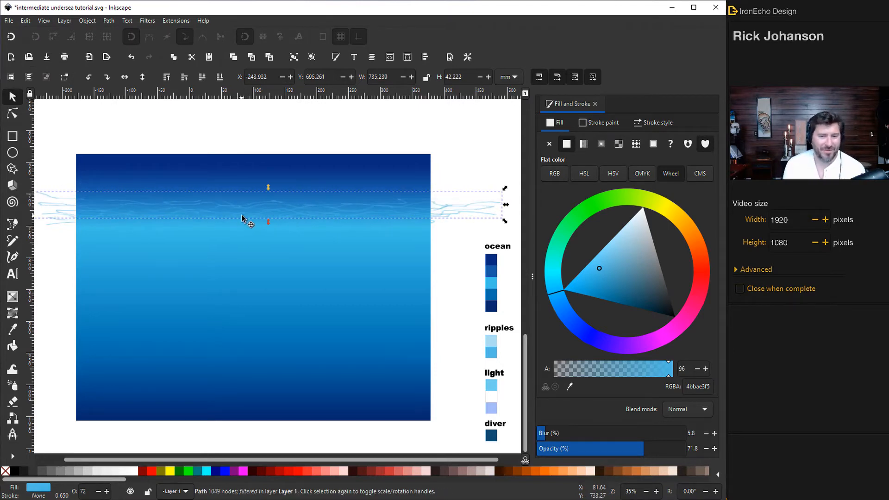
{"action": "left_click", "coordinate": [463, 275]}
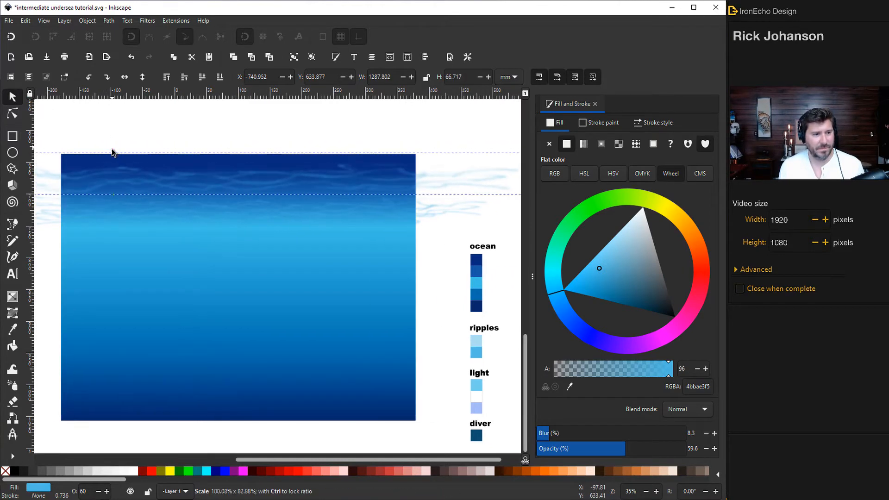
{"action": "left_click_drag", "start_coordinate": [113, 152], "coordinate": [231, 199]}
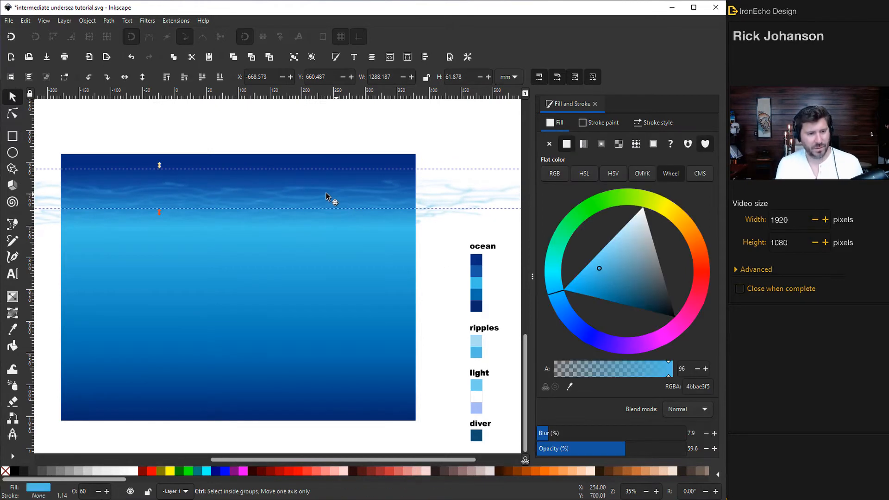
{"action": "left_click", "coordinate": [124, 77]}
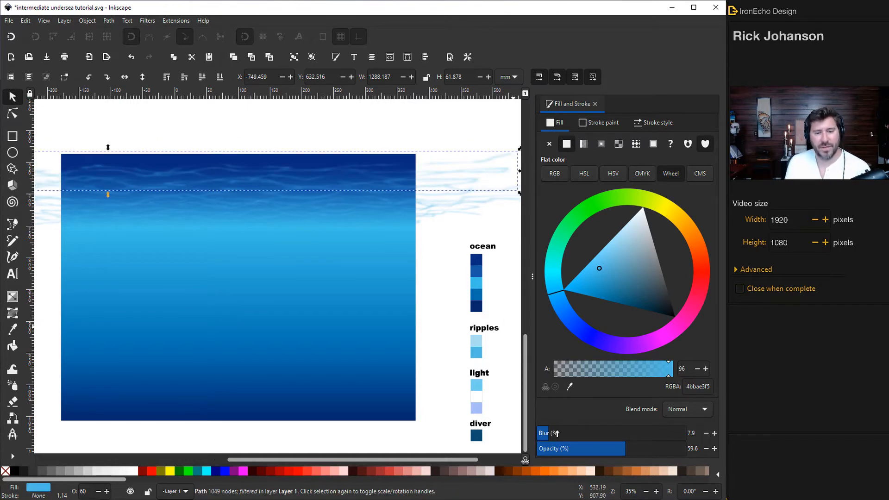
{"action": "left_click_drag", "start_coordinate": [589, 449], "coordinate": [601, 449]}
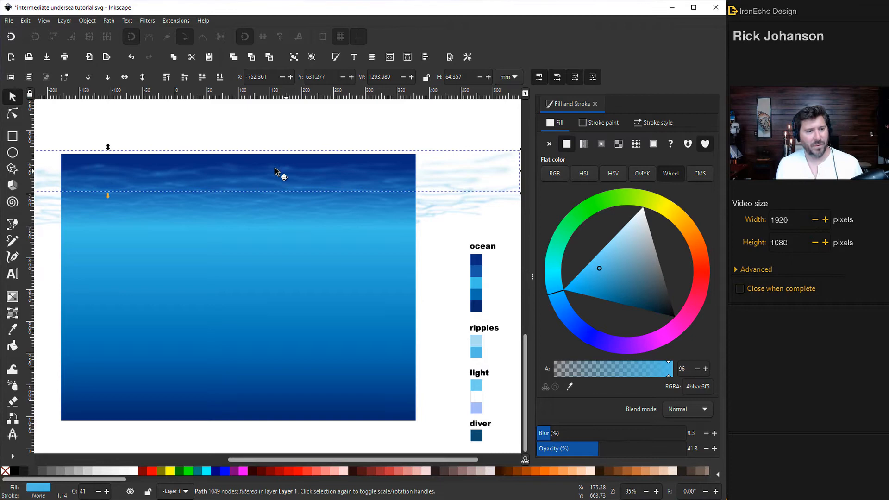
{"action": "left_click", "coordinate": [333, 325]}
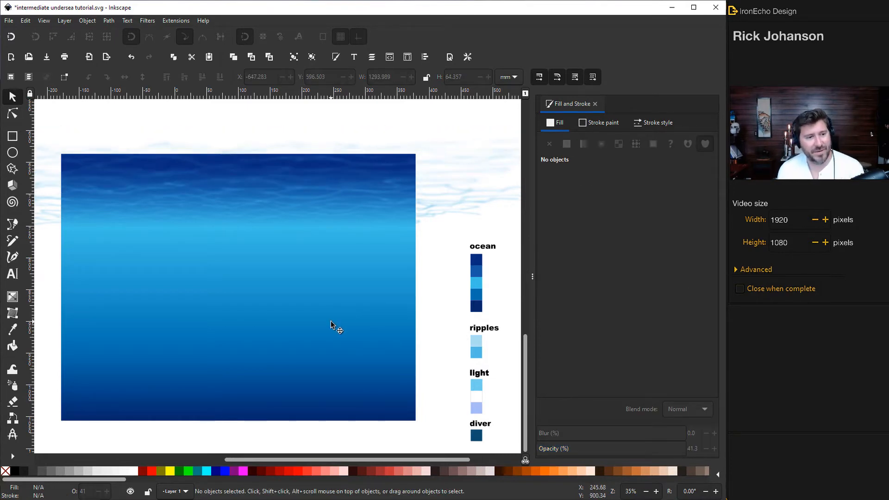
{"action": "mouse_move", "coordinate": [317, 317]}
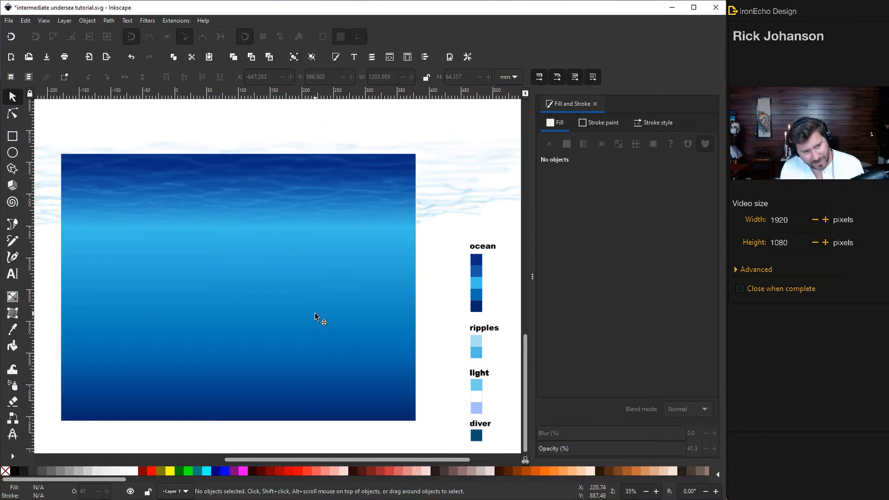
{"action": "mouse_move", "coordinate": [269, 175]}
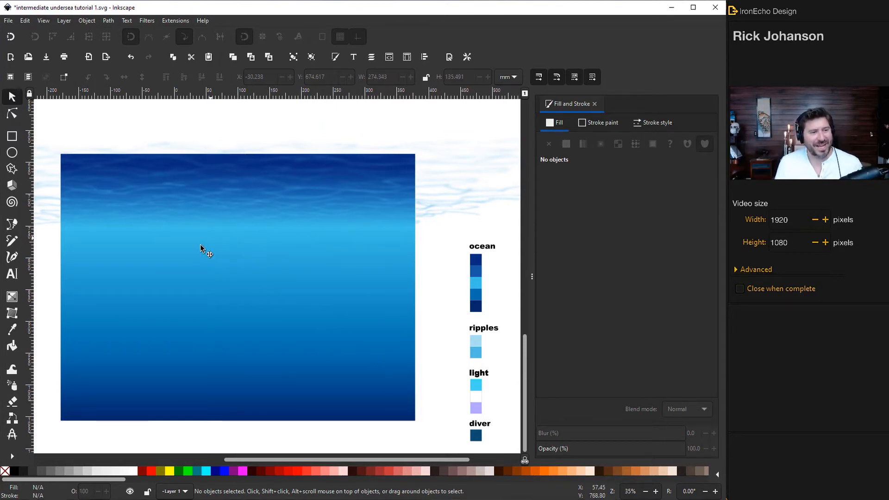
{"action": "mouse_move", "coordinate": [216, 171]}
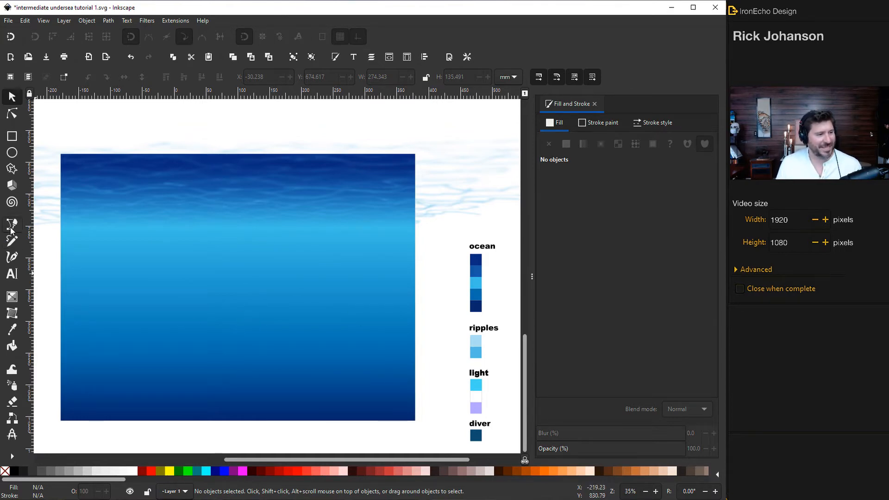
- Draw a closed light-blue glow shape near the surface with the Bezier tool
{"action": "left_click", "coordinate": [12, 224]}
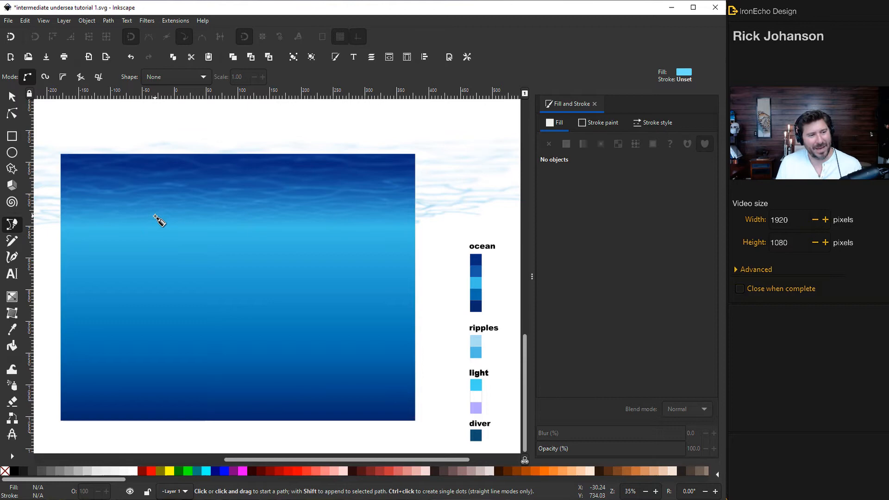
{"action": "left_click_drag", "start_coordinate": [157, 216], "coordinate": [311, 212]}
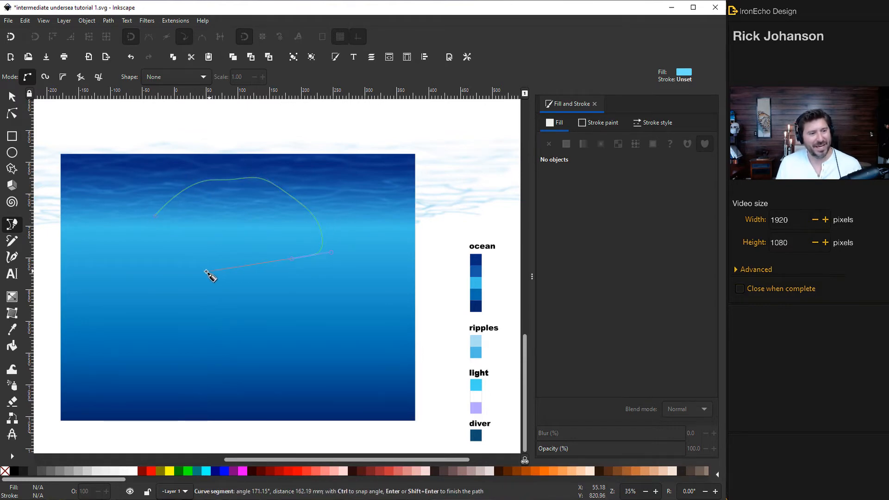
{"action": "left_click", "coordinate": [155, 215]}
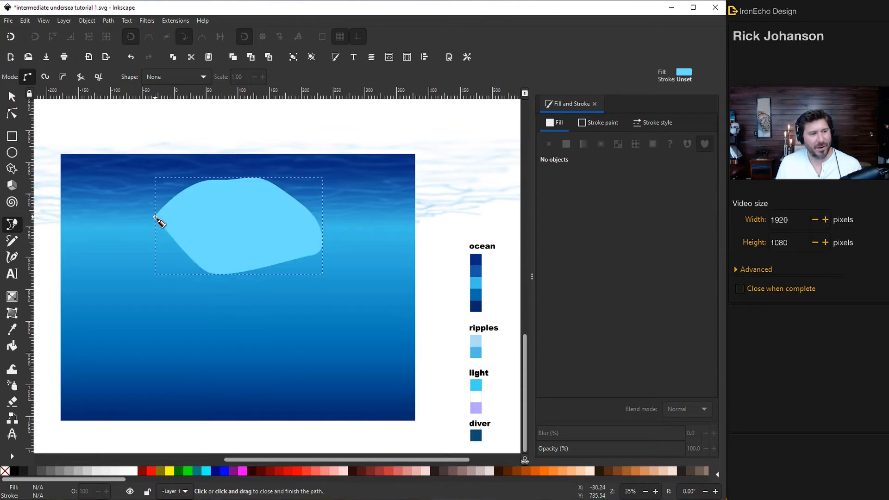
{"action": "left_click", "coordinate": [565, 144]}
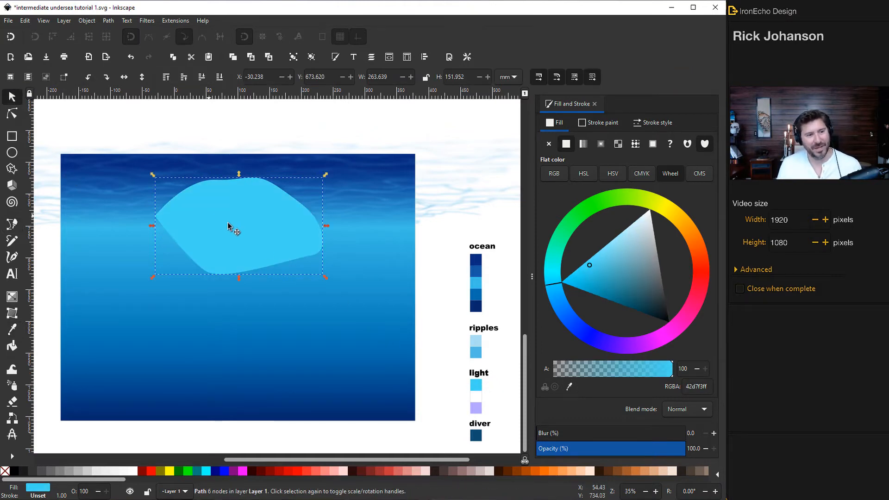
{"action": "left_click_drag", "start_coordinate": [233, 227], "coordinate": [209, 218]}
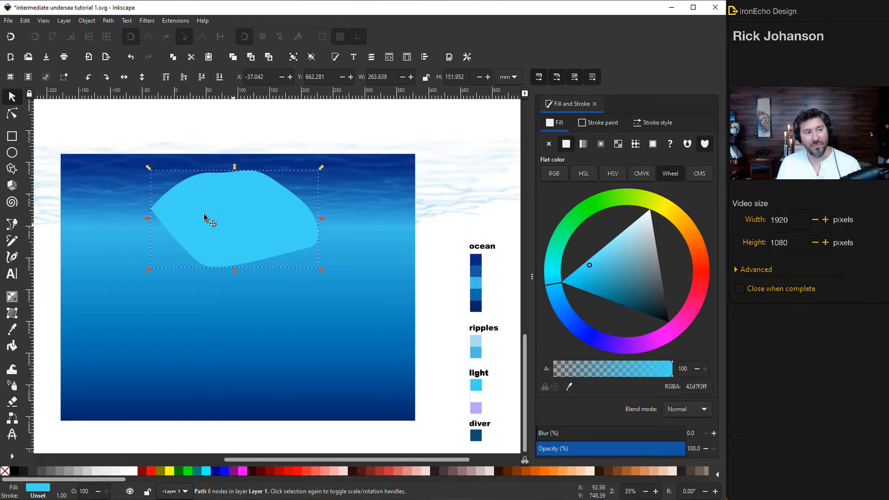
{"action": "mouse_move", "coordinate": [263, 254]}
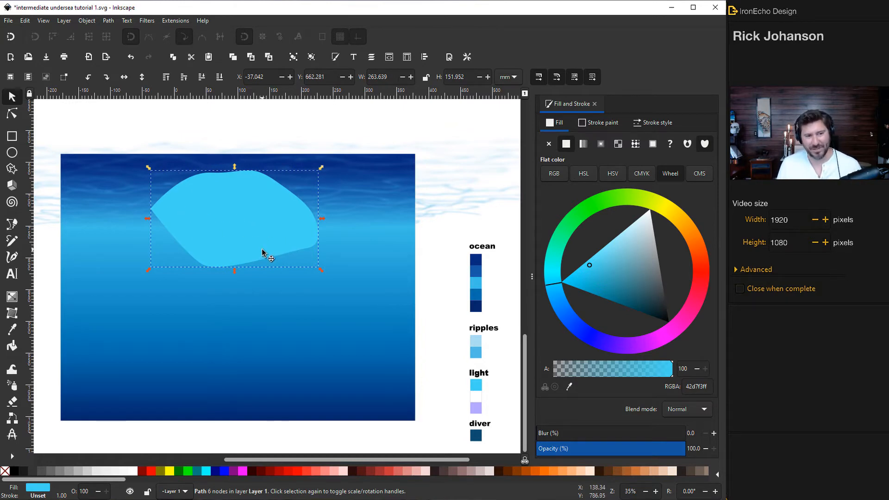
- Reshape the glow shape's lower right corner and top edge by editing nodes
{"action": "left_click", "coordinate": [11, 114]}
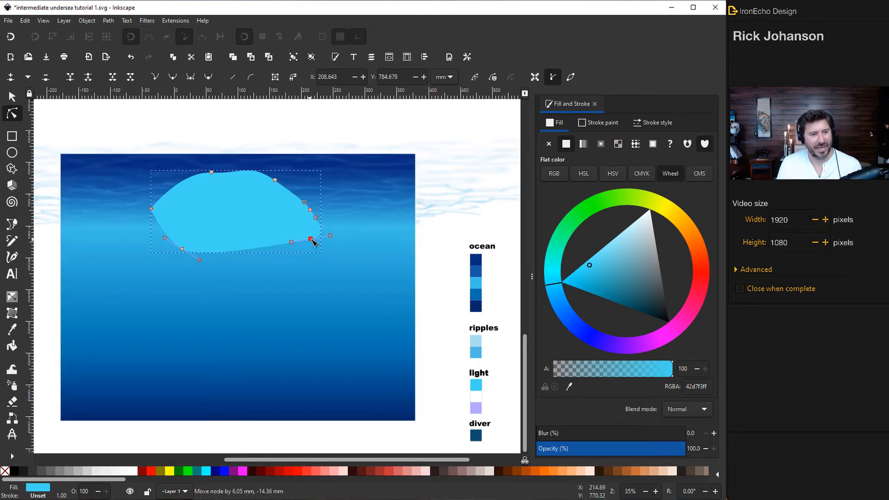
{"action": "left_click_drag", "start_coordinate": [211, 171], "coordinate": [221, 144]}
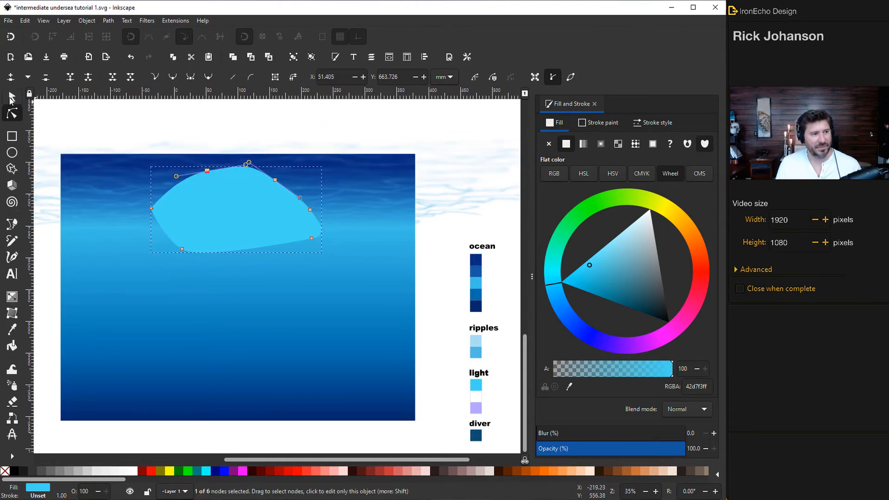
{"action": "left_click", "coordinate": [12, 96]}
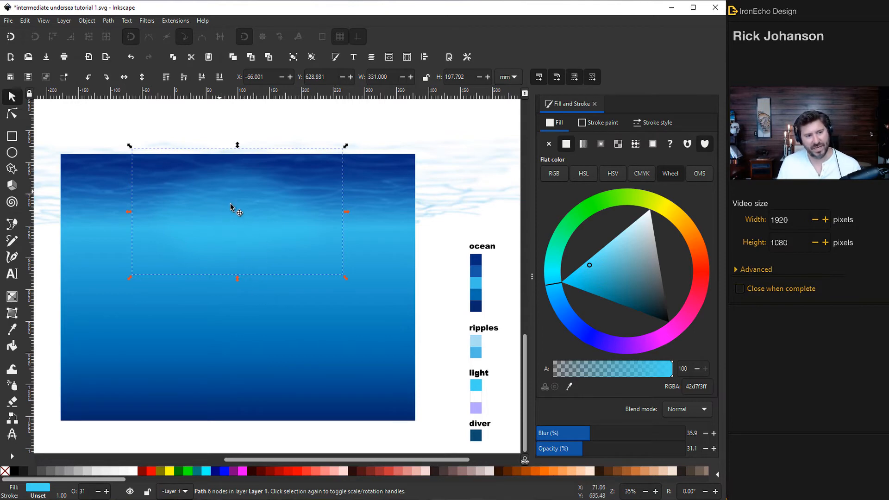
{"action": "mouse_move", "coordinate": [103, 101]}
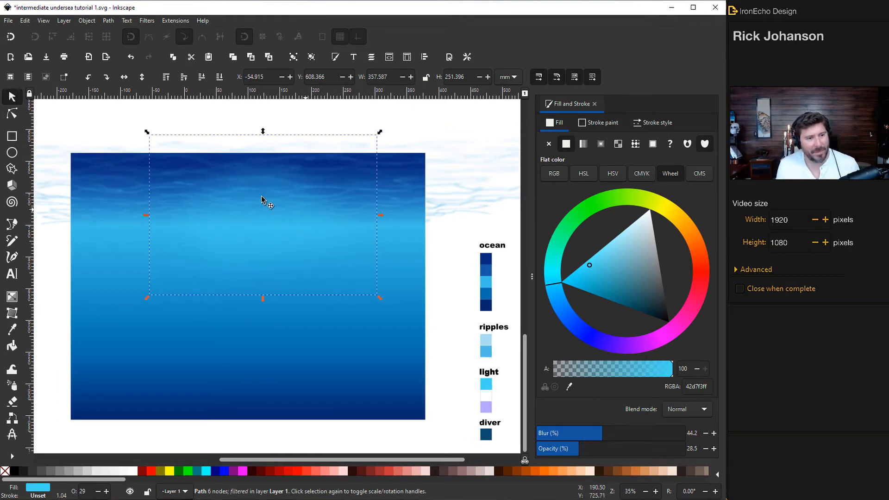
{"action": "mouse_move", "coordinate": [51, 163]}
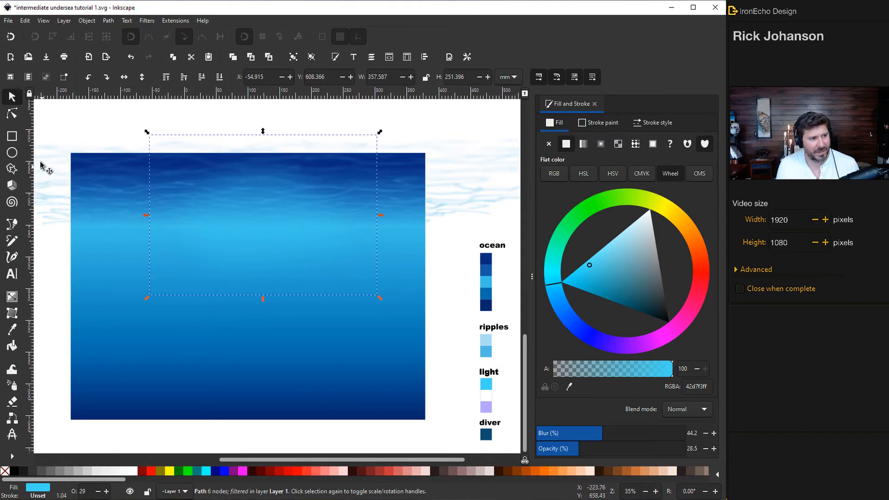
- Draw a rectangle across the ocean's top with a vertical linear gradient fill
{"action": "left_click", "coordinate": [12, 136]}
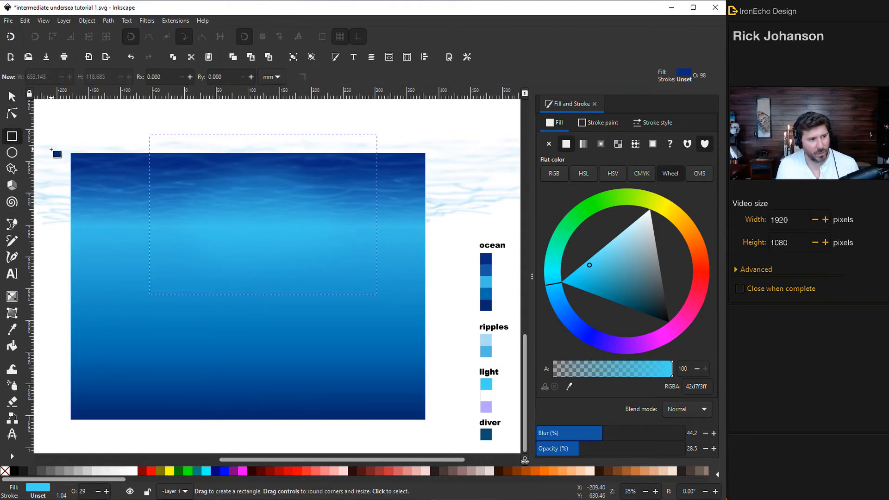
{"action": "left_click_drag", "start_coordinate": [55, 149], "coordinate": [450, 208]}
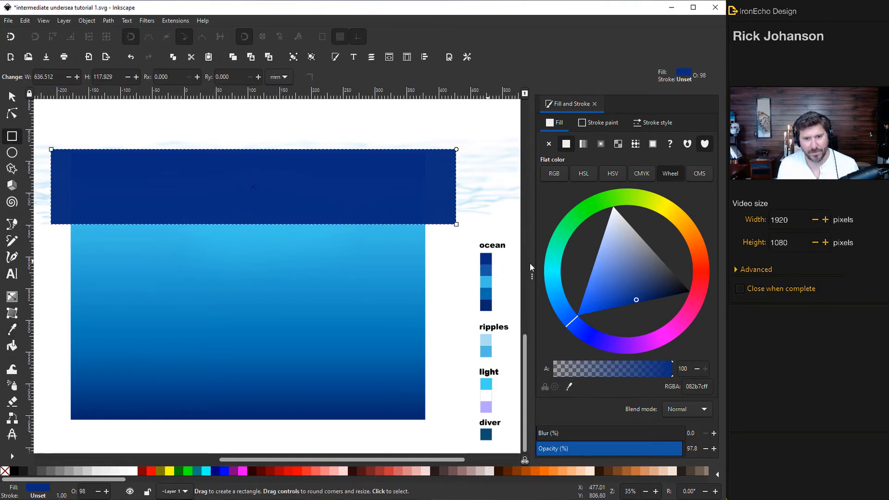
{"action": "left_click", "coordinate": [583, 143]}
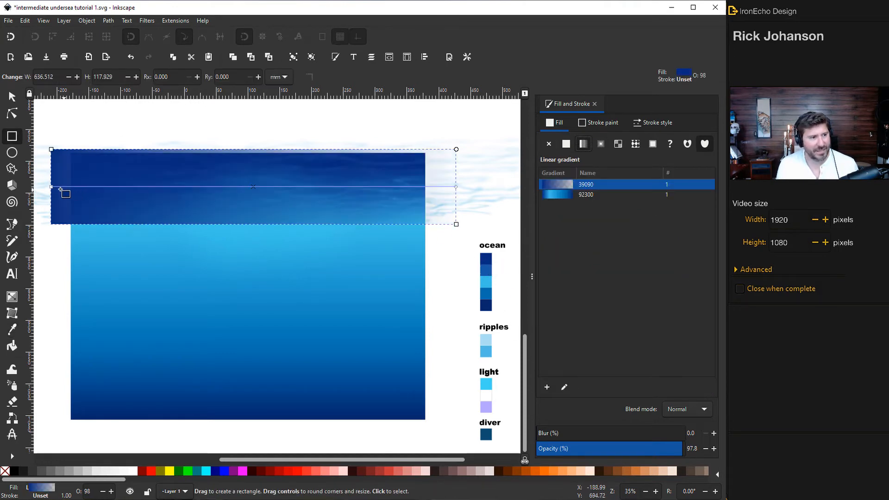
{"action": "left_click_drag", "start_coordinate": [64, 193], "coordinate": [250, 157]}
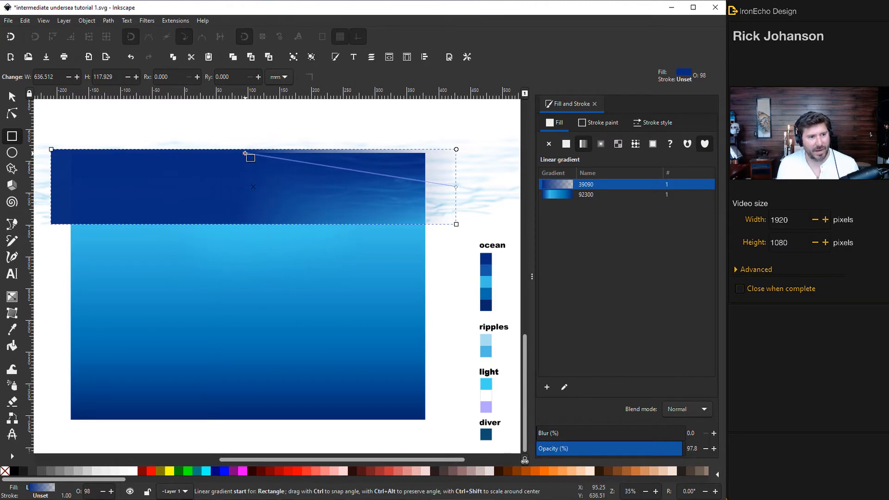
{"action": "left_click", "coordinate": [566, 144]}
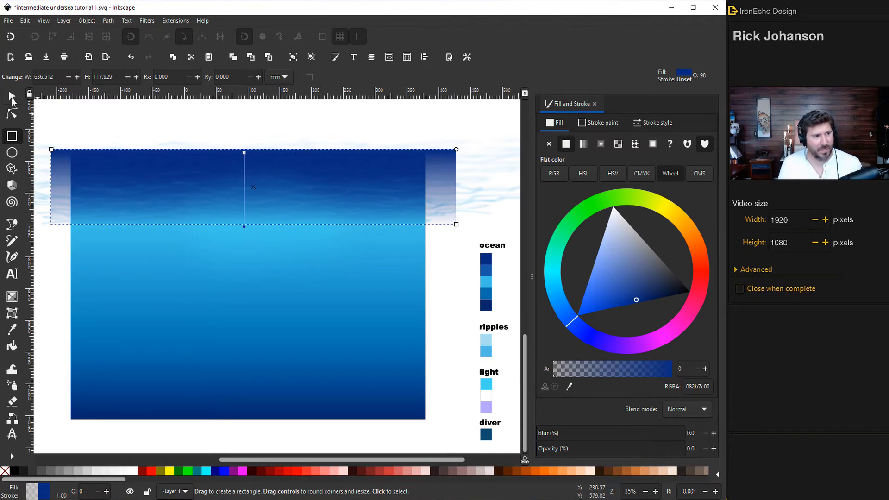
- Lower the band's opacity to about 28% and set where its fade ends
{"action": "left_click", "coordinate": [583, 144]}
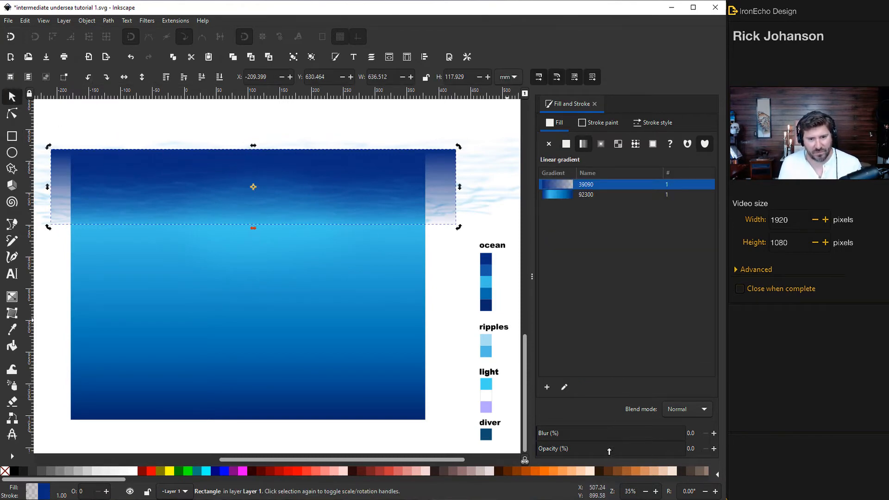
{"action": "left_click_drag", "start_coordinate": [612, 448], "coordinate": [587, 449]}
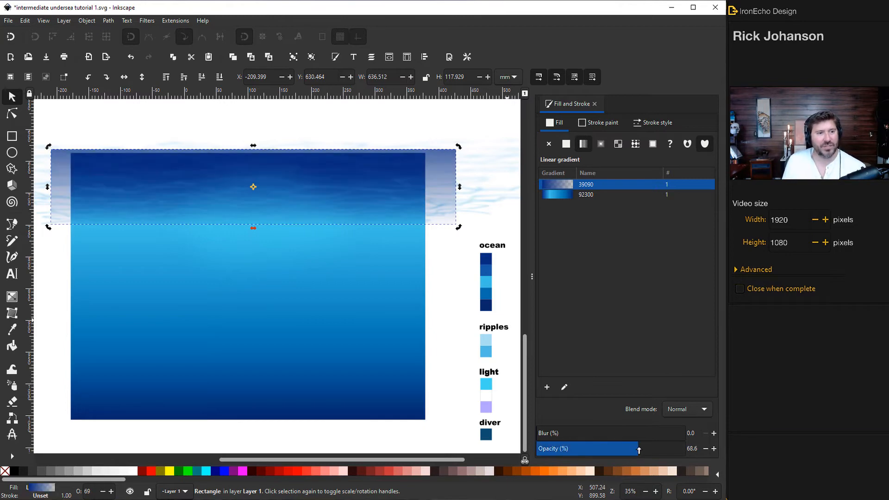
{"action": "left_click_drag", "start_coordinate": [638, 448], "coordinate": [563, 449]}
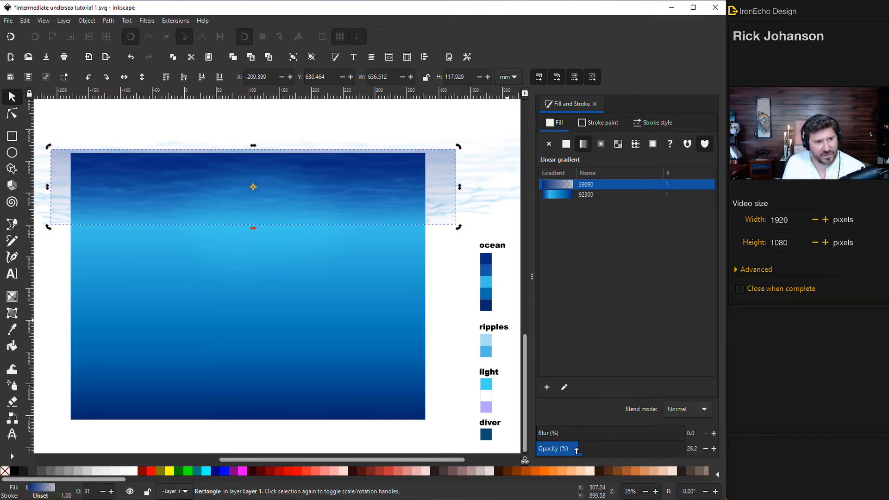
{"action": "left_click_drag", "start_coordinate": [562, 449], "coordinate": [657, 448]}
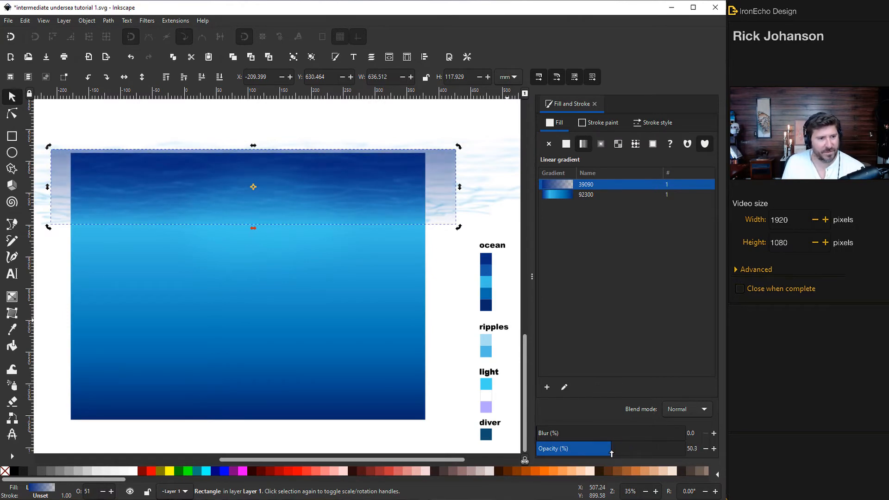
{"action": "left_click", "coordinate": [451, 229]}
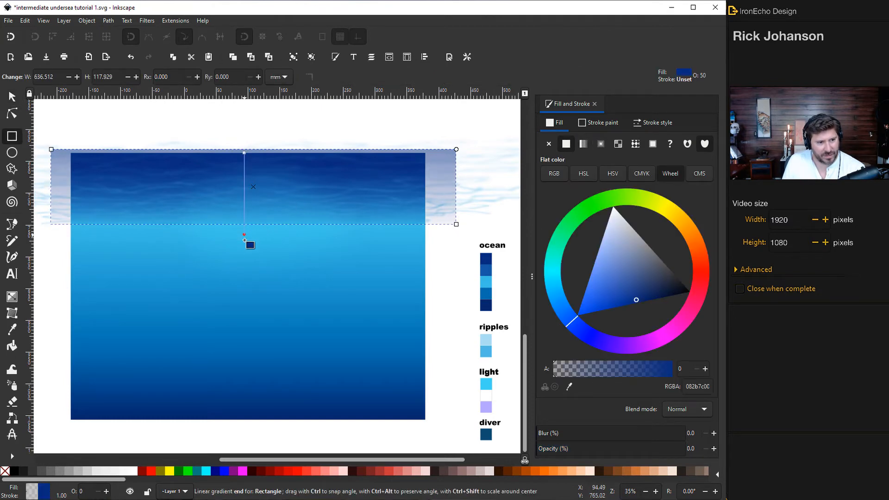
{"action": "left_click_drag", "start_coordinate": [245, 234], "coordinate": [247, 225]}
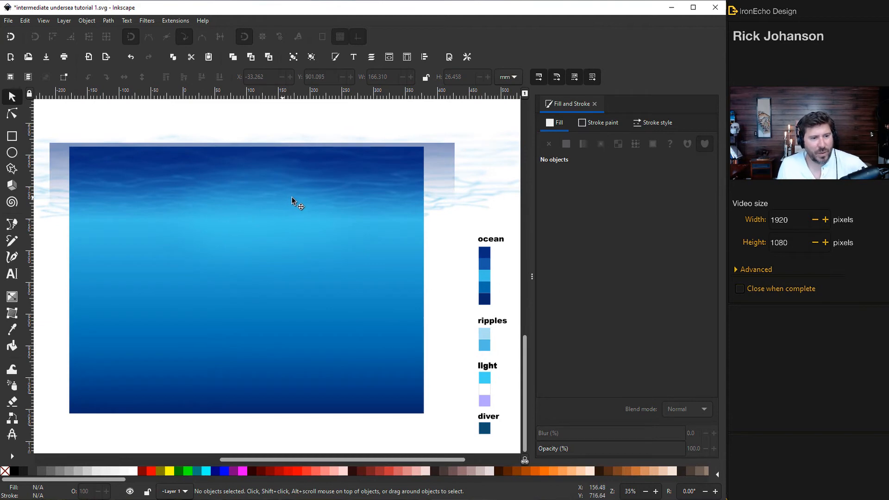
- Convert the white ellipse below the surface to a path and pull one end into a point
{"action": "left_click", "coordinate": [12, 153]}
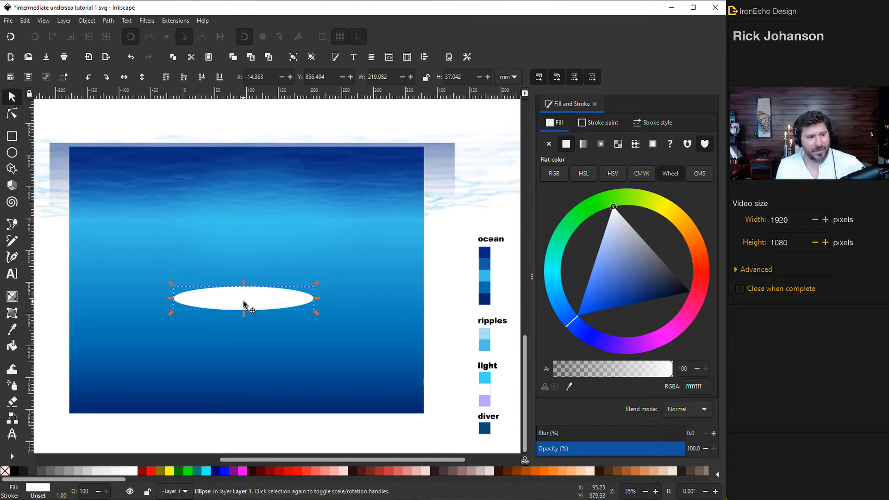
{"action": "left_click", "coordinate": [12, 113]}
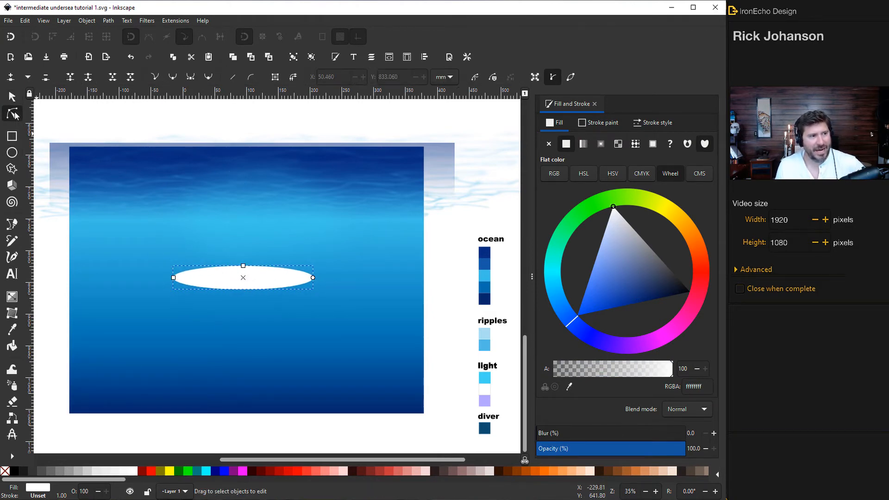
{"action": "left_click", "coordinate": [107, 20]}
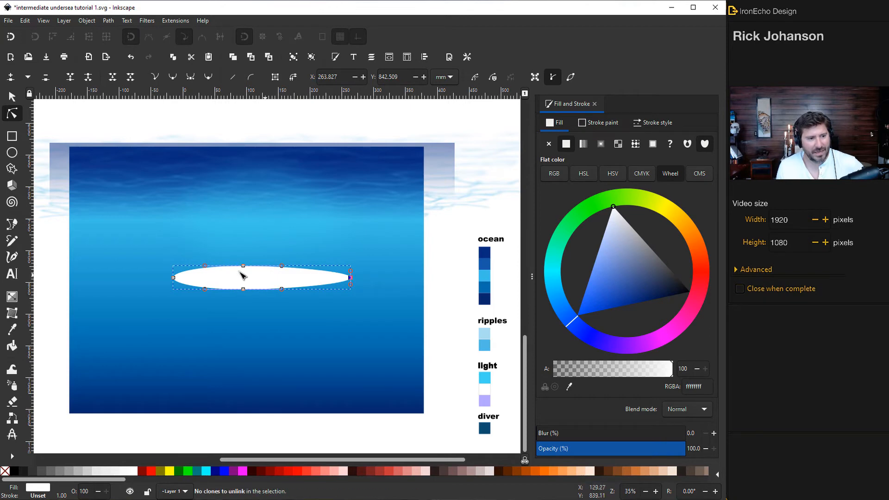
{"action": "left_click_drag", "start_coordinate": [203, 277], "coordinate": [182, 264]}
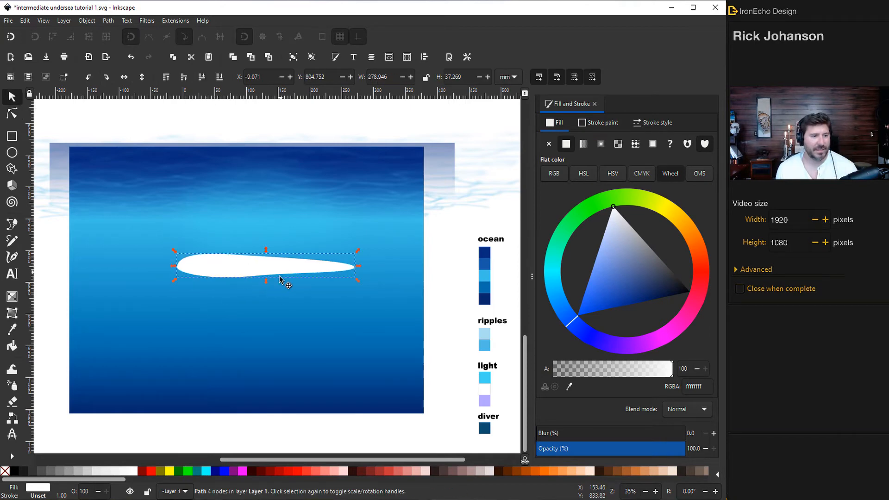
{"action": "mouse_move", "coordinate": [264, 296]}
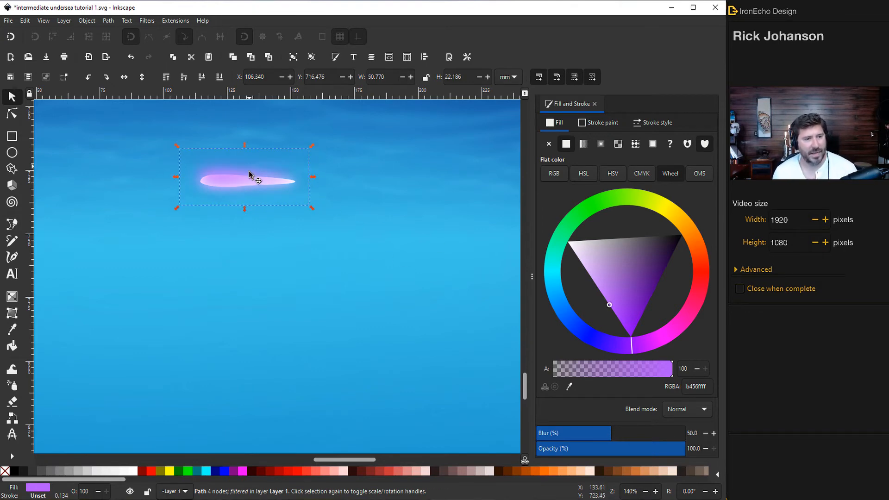
{"action": "mouse_move", "coordinate": [212, 76]}
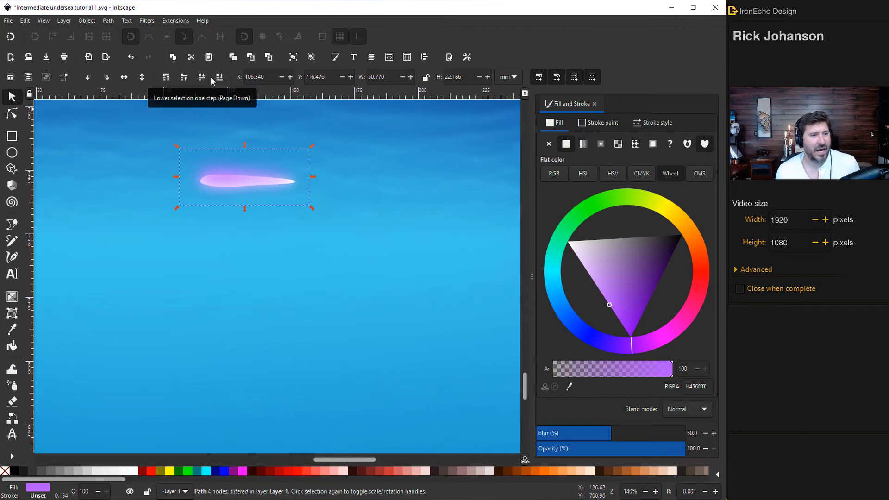
{"action": "mouse_move", "coordinate": [234, 186]}
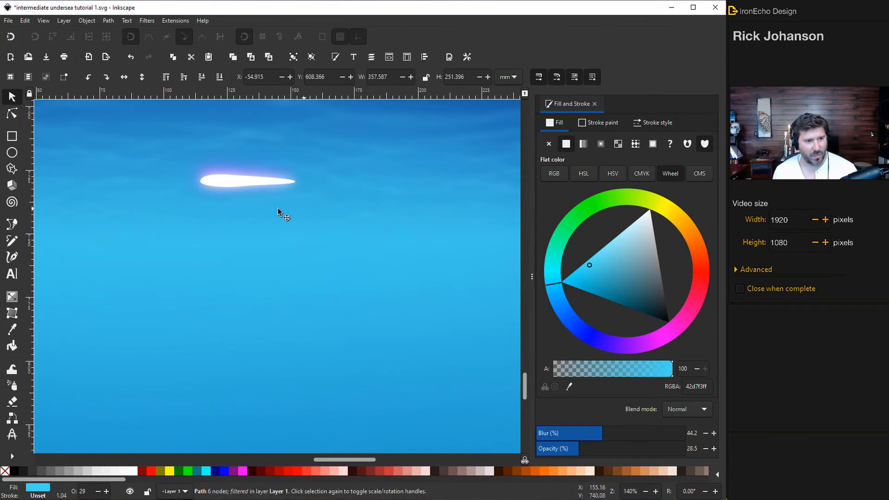
{"action": "mouse_move", "coordinate": [138, 187]}
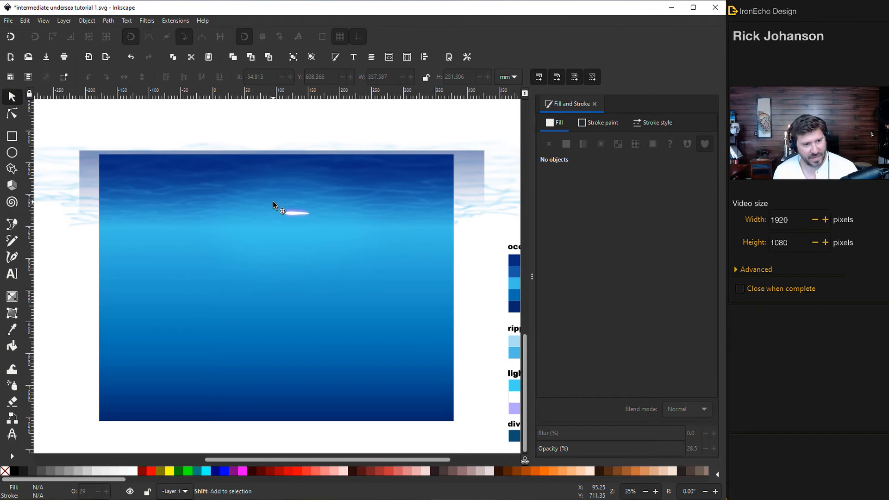
- Line up glow-streak copies along the surface, then check the blurred blue halo
{"action": "left_click", "coordinate": [296, 213]}
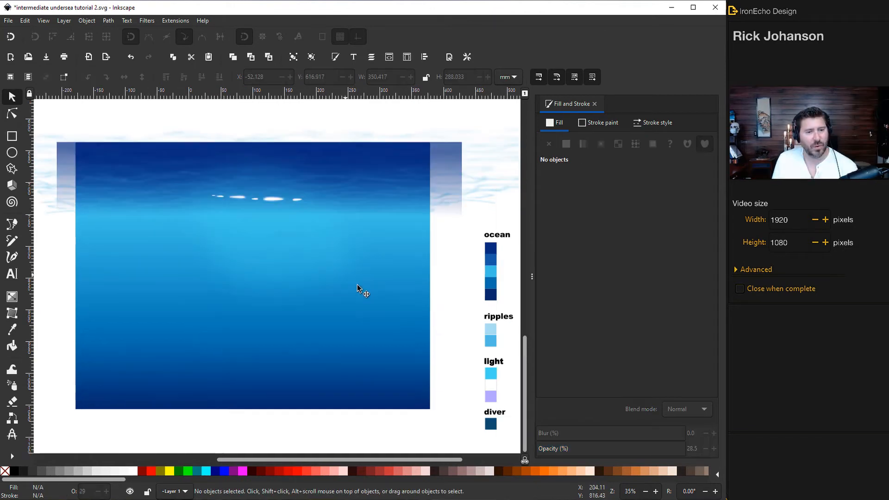
{"action": "mouse_move", "coordinate": [277, 206]}
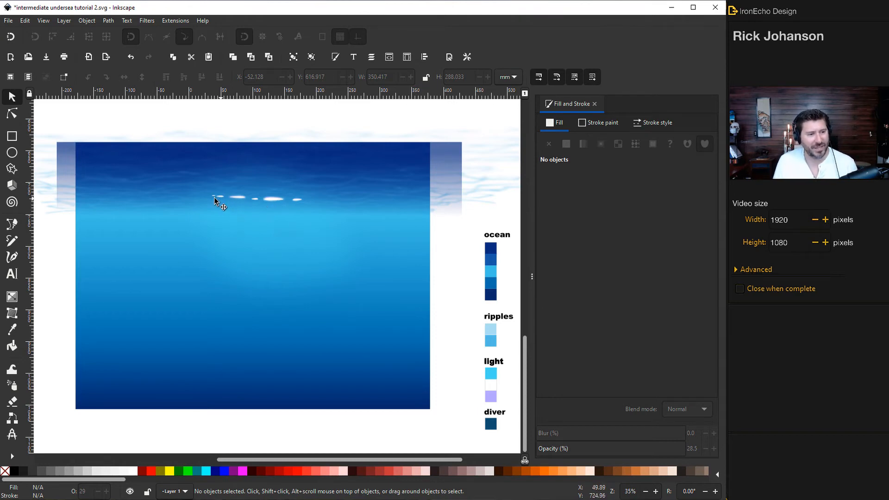
{"action": "mouse_move", "coordinate": [240, 213]}
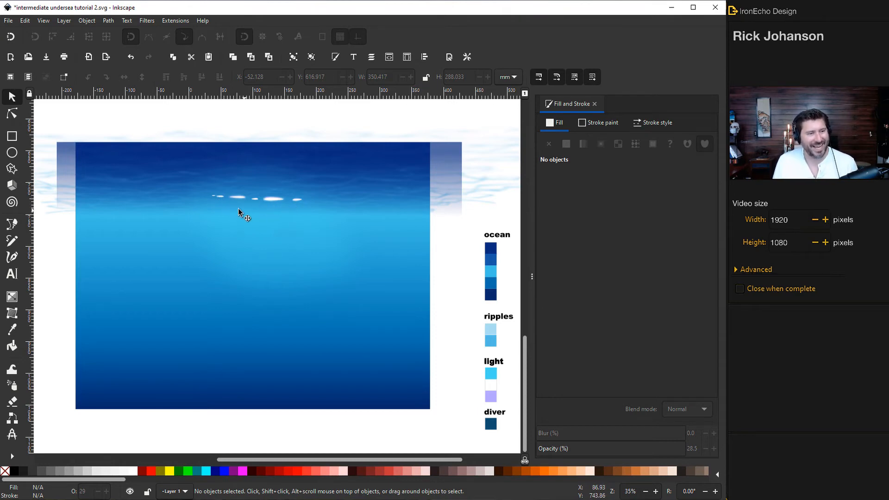
{"action": "mouse_move", "coordinate": [267, 279]}
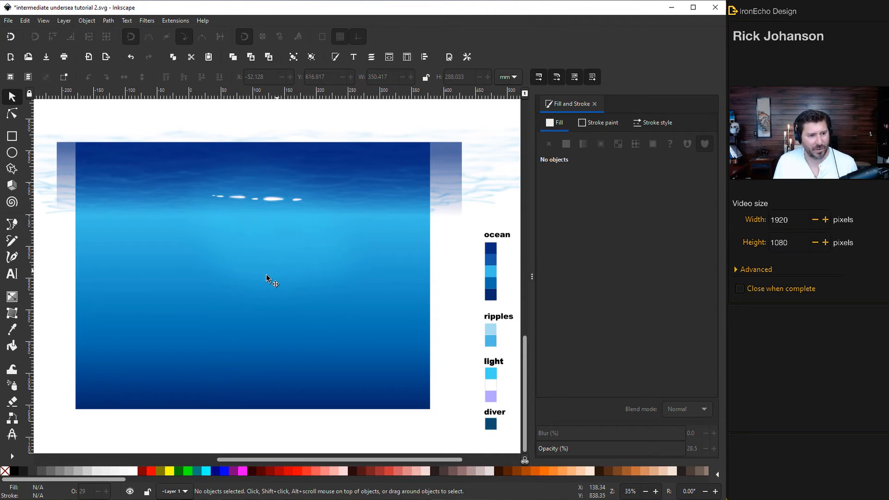
{"action": "mouse_move", "coordinate": [209, 257]}
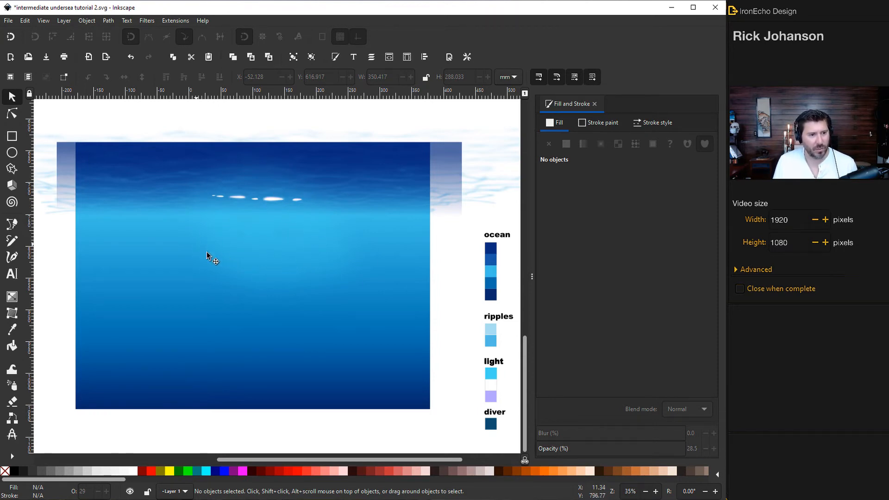
{"action": "mouse_move", "coordinate": [251, 211]}
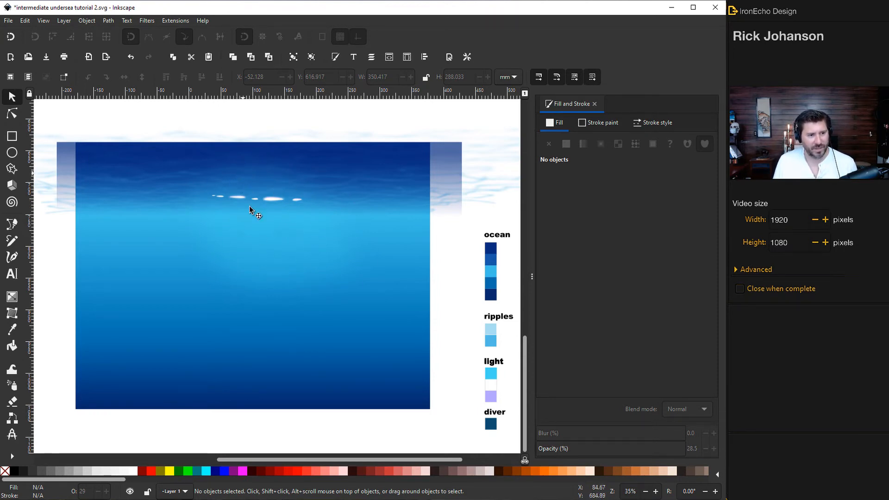
{"action": "left_click", "coordinate": [253, 211]}
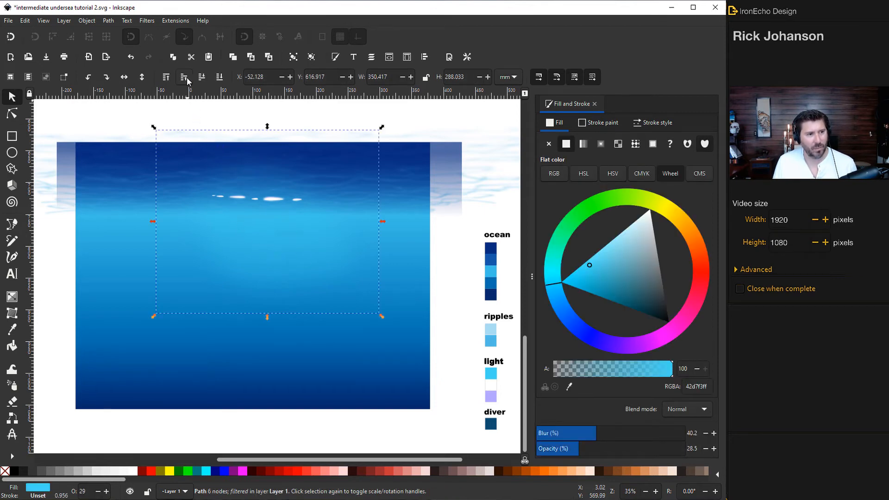
{"action": "mouse_move", "coordinate": [225, 180]}
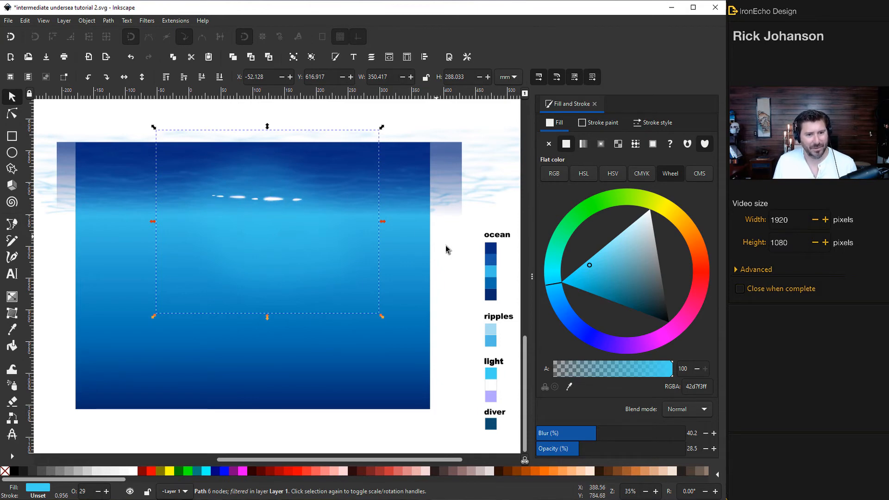
{"action": "left_click", "coordinate": [252, 311]}
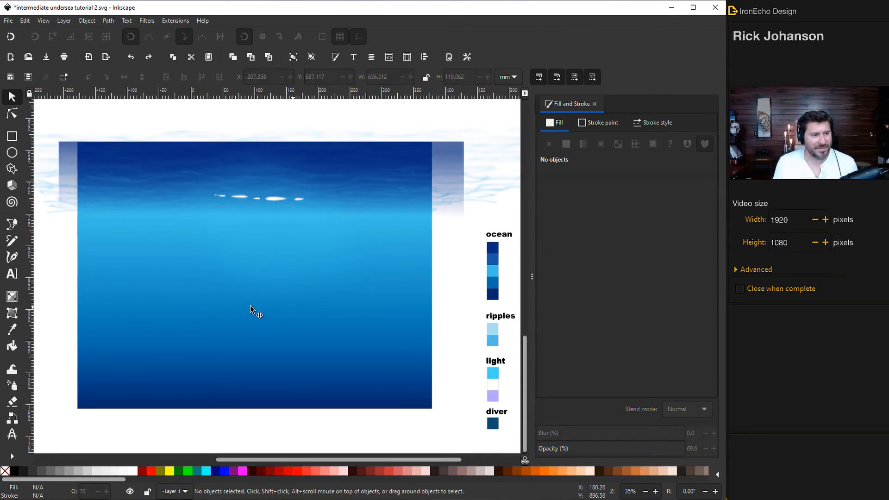
- Draw a slanted beam below a glow spot, filled light blue with a downward-fading linear gradient
{"action": "left_click", "coordinate": [12, 224]}
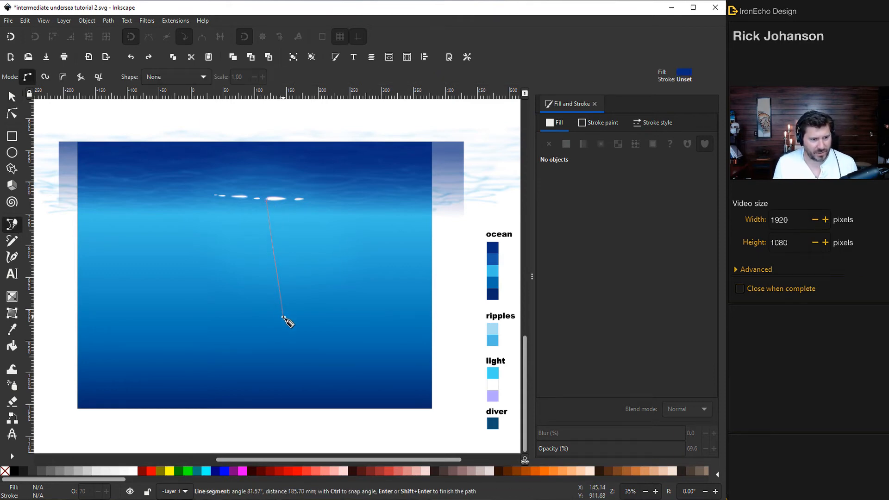
{"action": "left_click", "coordinate": [285, 202]}
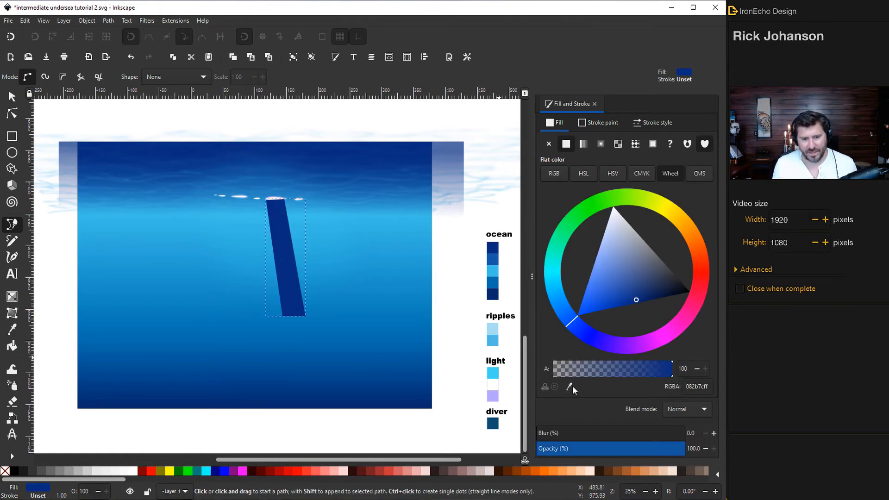
{"action": "left_click", "coordinate": [492, 372]}
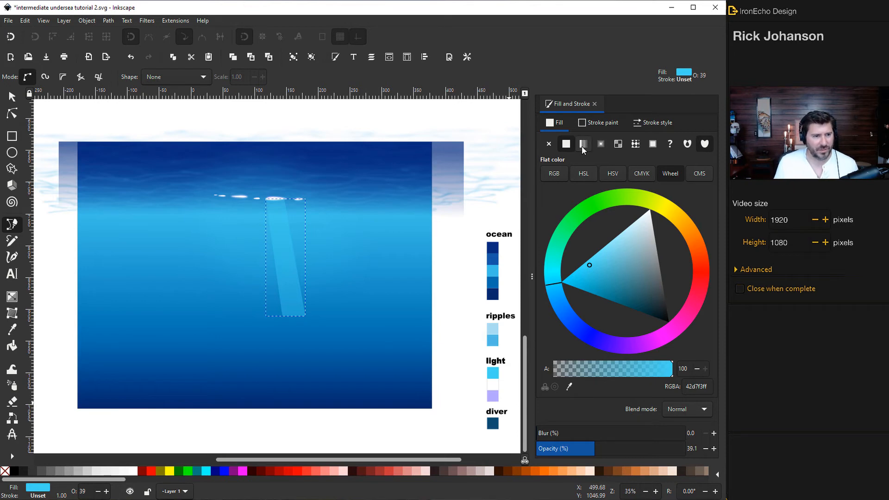
{"action": "left_click", "coordinate": [582, 144]}
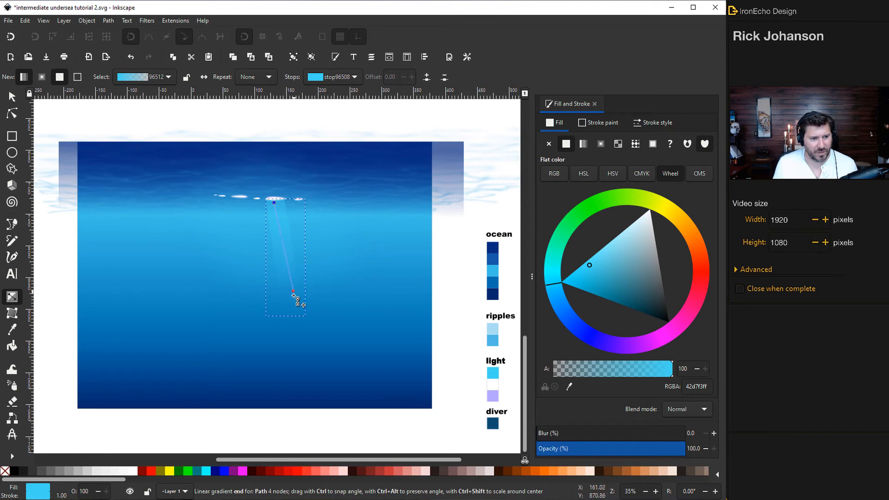
{"action": "left_click_drag", "start_coordinate": [293, 295], "coordinate": [299, 317]}
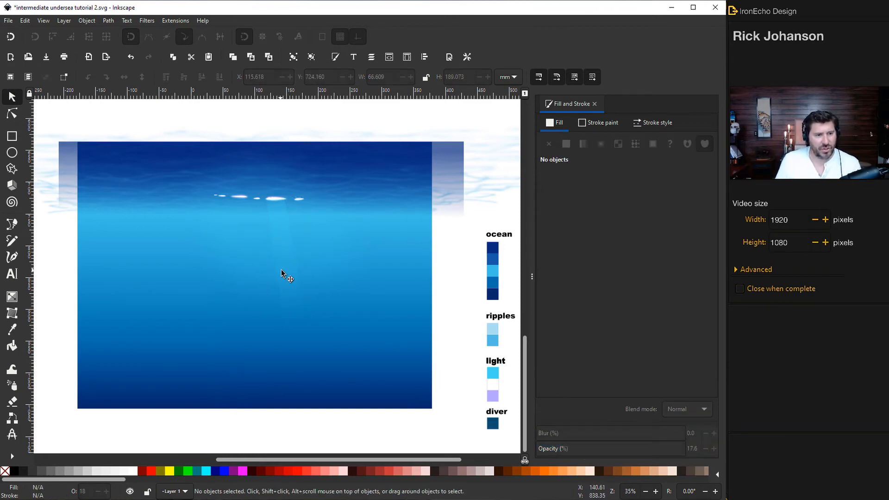
{"action": "mouse_move", "coordinate": [283, 267]}
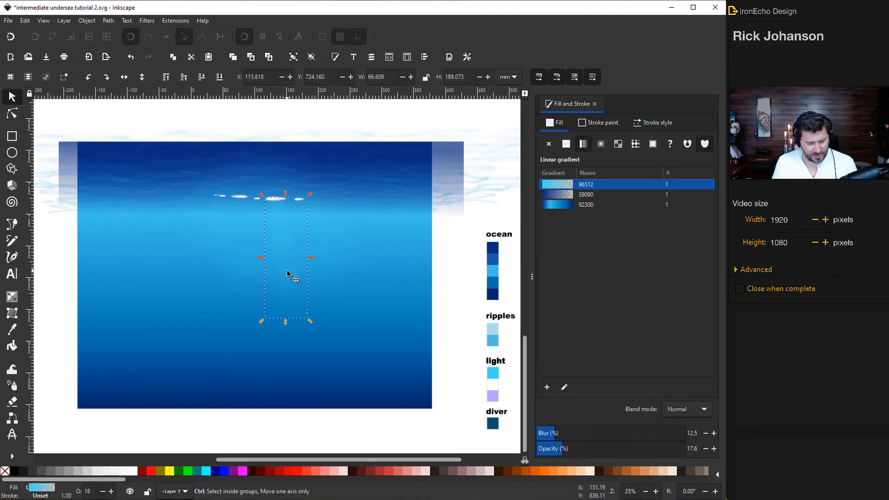
- Place a copy of the light beam beside the first and inspect the beams
{"action": "left_click_drag", "start_coordinate": [293, 275], "coordinate": [283, 272]}
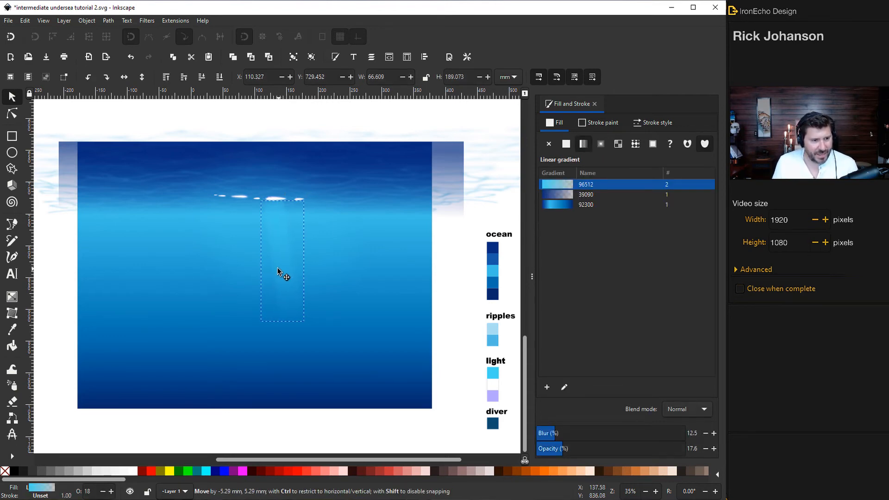
{"action": "left_click", "coordinate": [281, 274]}
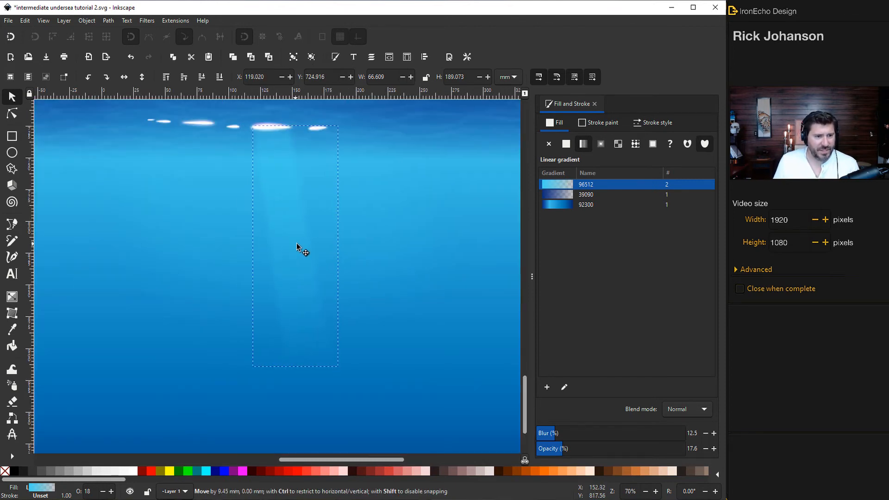
{"action": "left_click", "coordinate": [298, 247]}
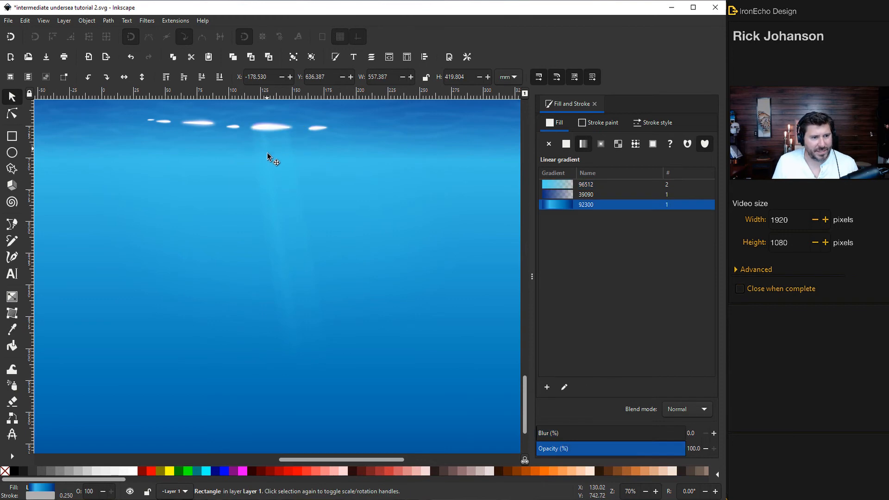
{"action": "mouse_move", "coordinate": [277, 193]}
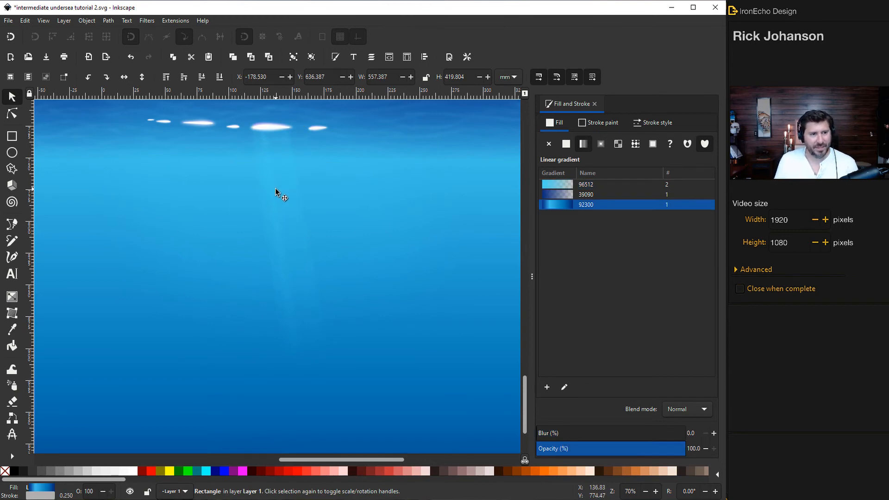
{"action": "mouse_move", "coordinate": [274, 195]}
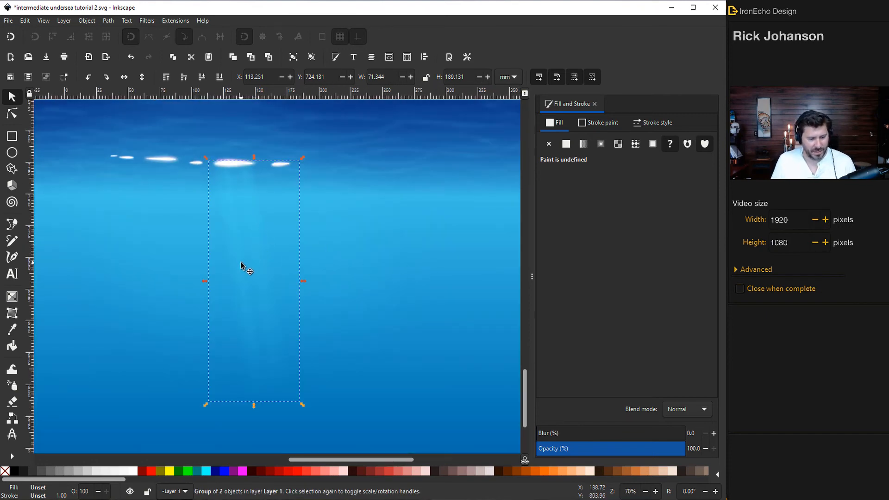
- Shift the beam left and shrink it, then position a copy under another glow spot
{"action": "left_click_drag", "start_coordinate": [240, 267], "coordinate": [175, 273]}
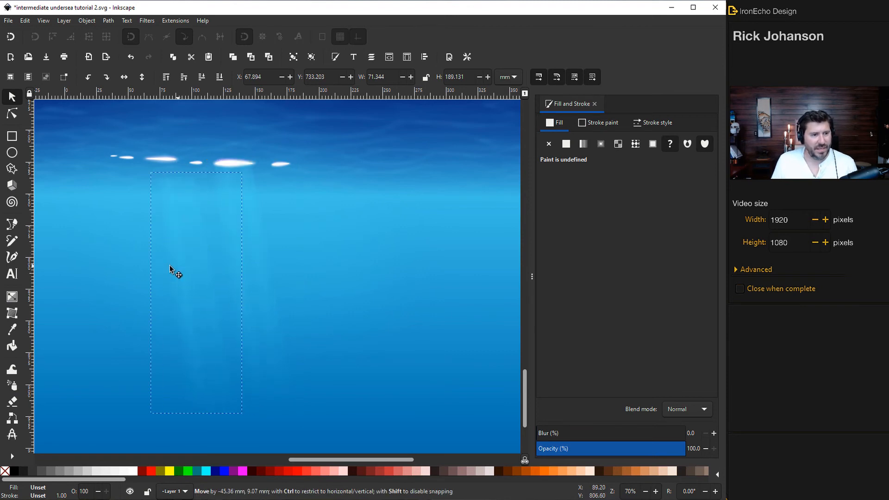
{"action": "left_click_drag", "start_coordinate": [174, 272], "coordinate": [170, 247]}
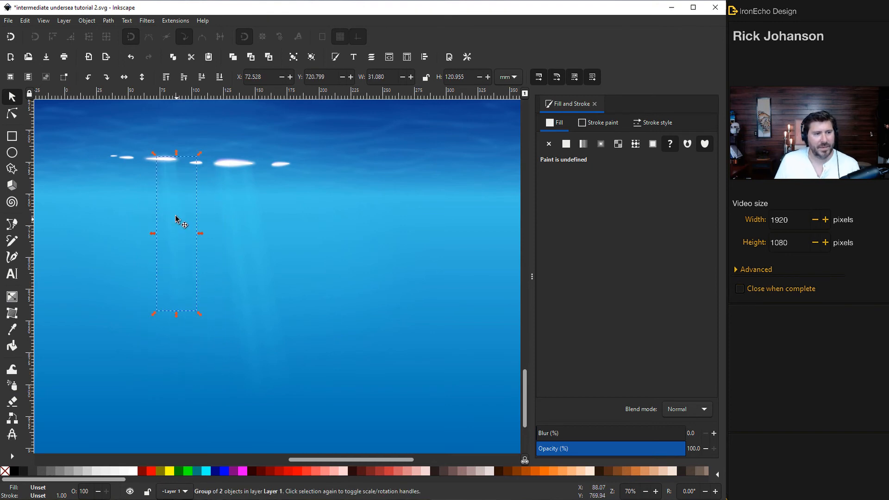
{"action": "mouse_move", "coordinate": [162, 236]}
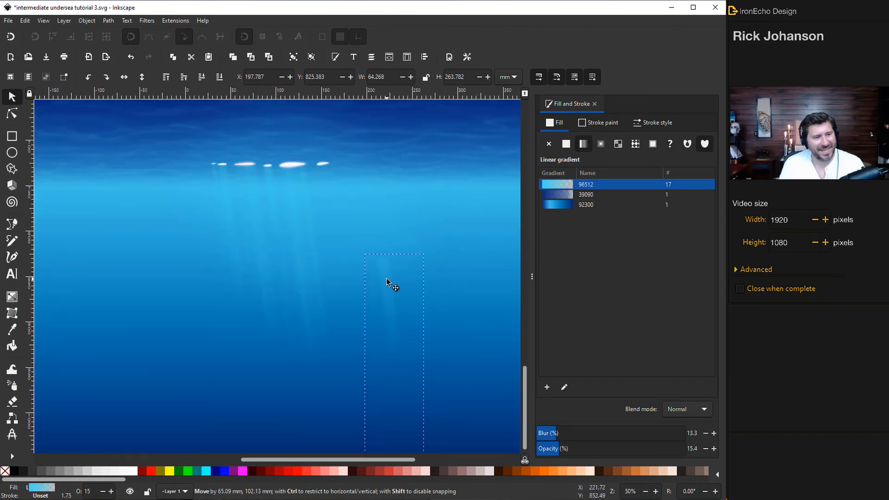
{"action": "left_click_drag", "start_coordinate": [390, 282], "coordinate": [361, 243]}
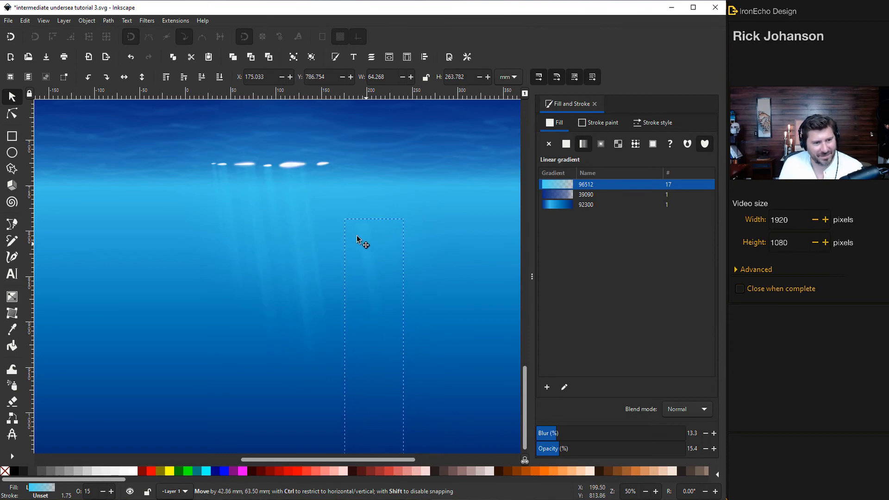
{"action": "left_click_drag", "start_coordinate": [361, 238], "coordinate": [331, 193]}
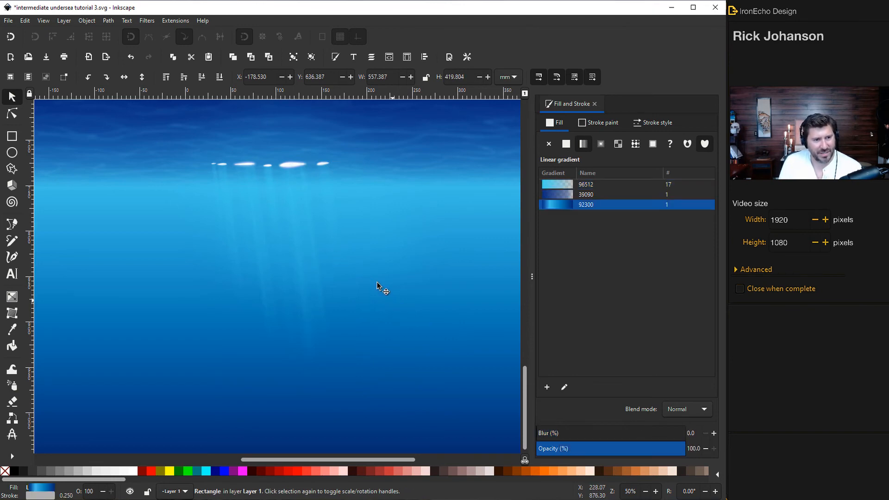
{"action": "mouse_move", "coordinate": [300, 387]}
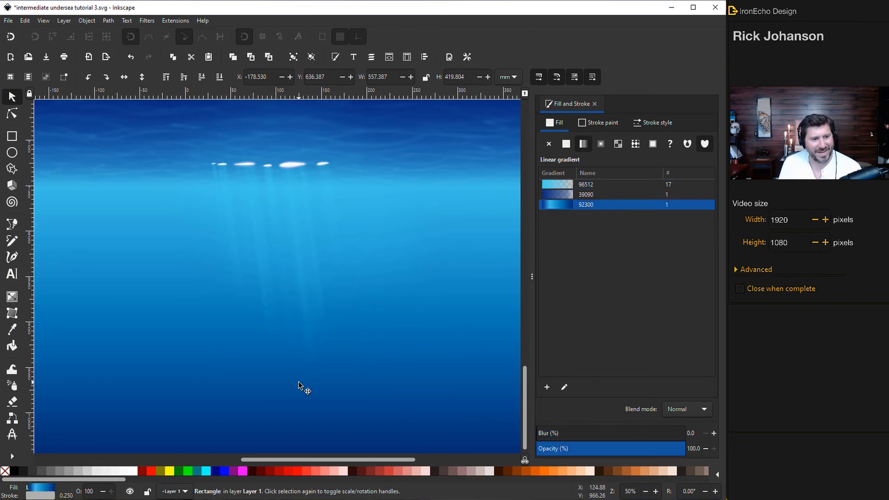
{"action": "mouse_move", "coordinate": [327, 361]}
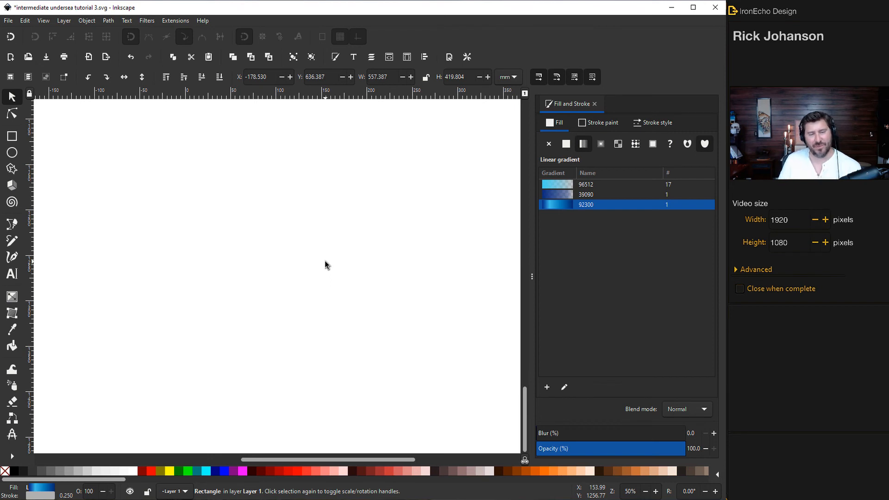
{"action": "mouse_move", "coordinate": [243, 316]}
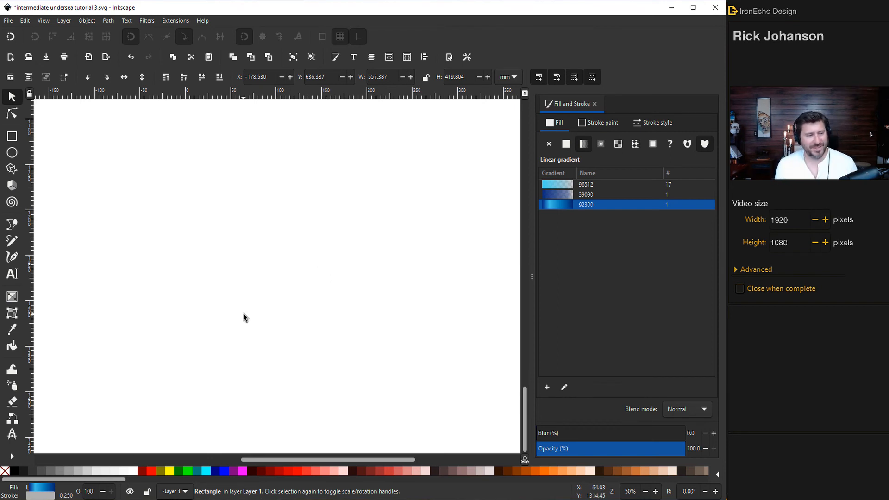
{"action": "mouse_move", "coordinate": [183, 249]}
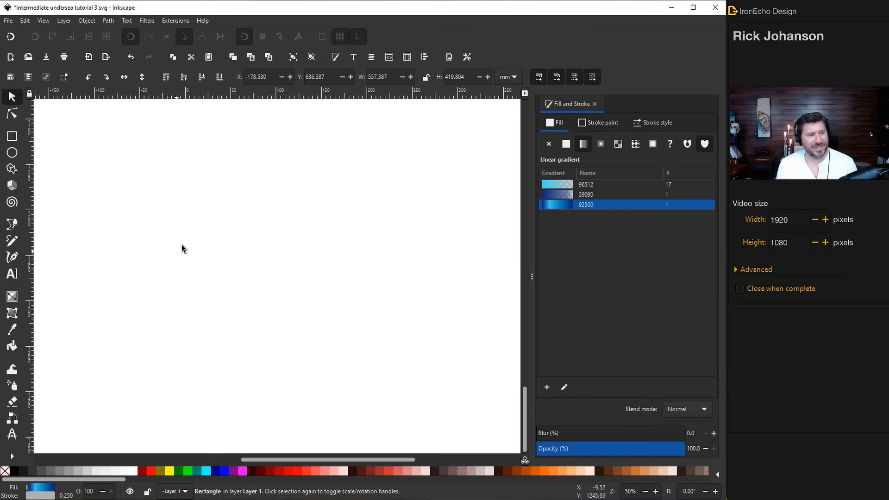
{"action": "mouse_move", "coordinate": [238, 301]}
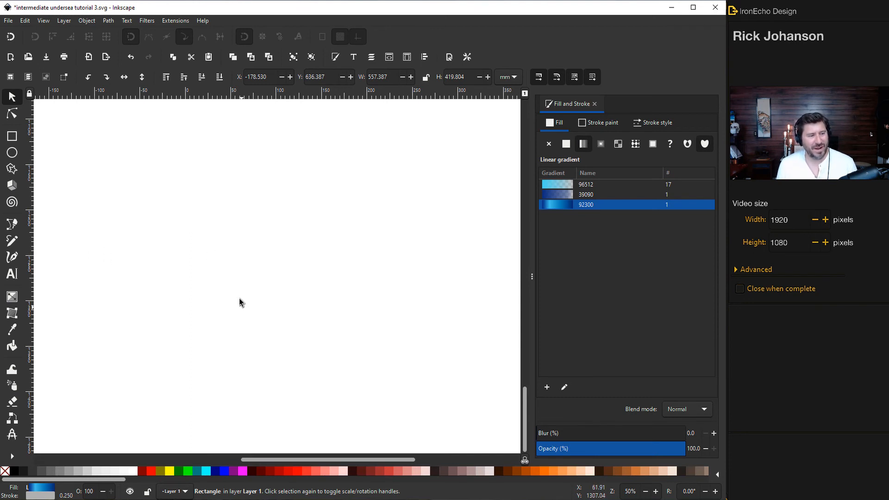
{"action": "mouse_move", "coordinate": [27, 386]}
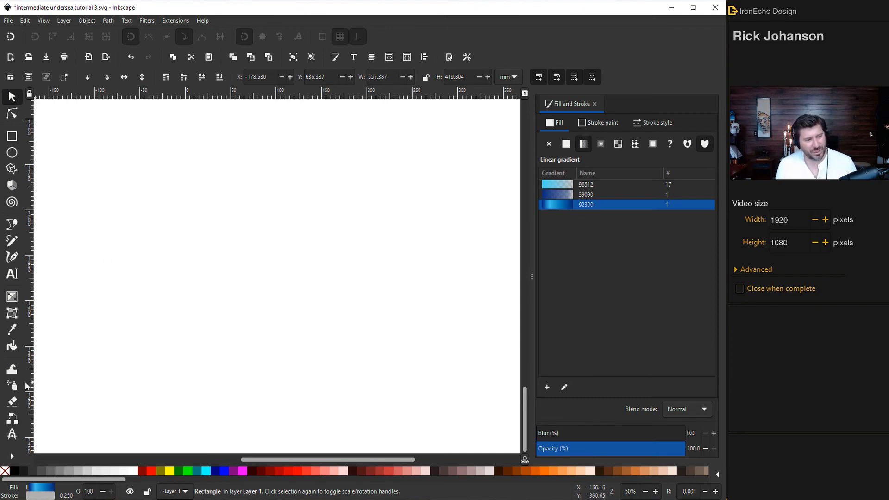
{"action": "mouse_move", "coordinate": [12, 369]}
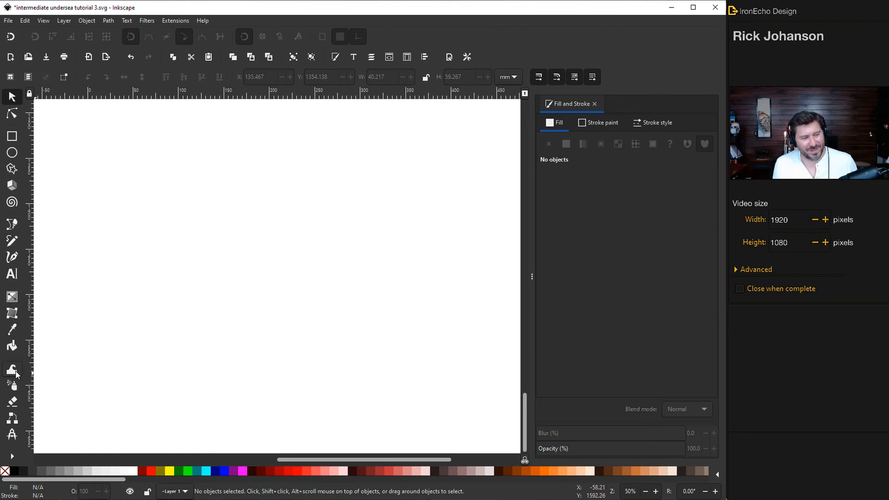
{"action": "mouse_move", "coordinate": [12, 370]}
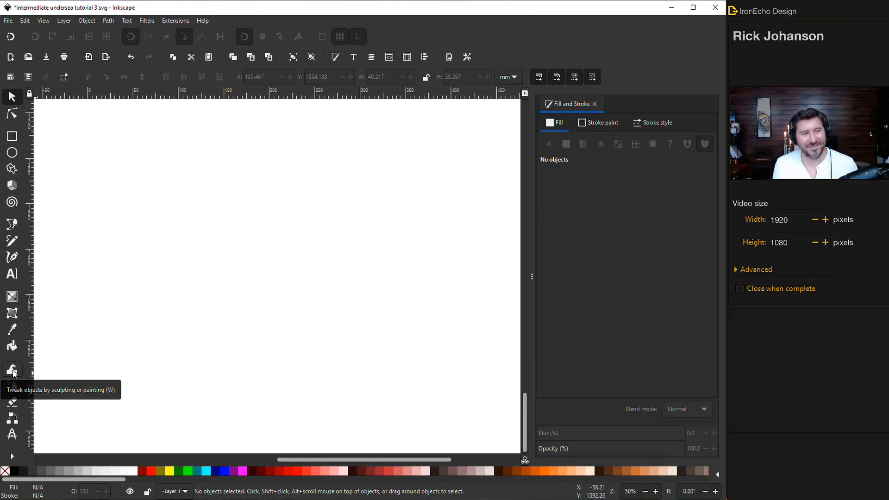
- Draw a long curved fin extending from the diver's leg and resize it slightly
{"action": "left_click", "coordinate": [12, 224]}
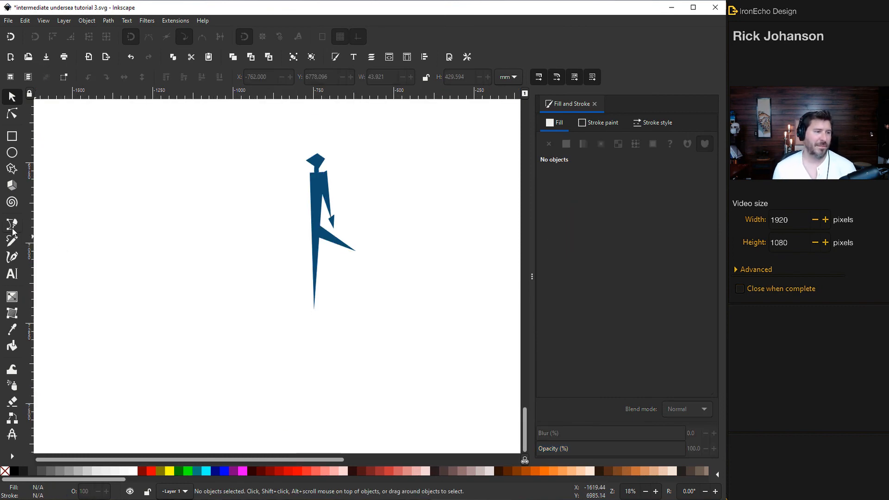
{"action": "left_click", "coordinate": [11, 224]}
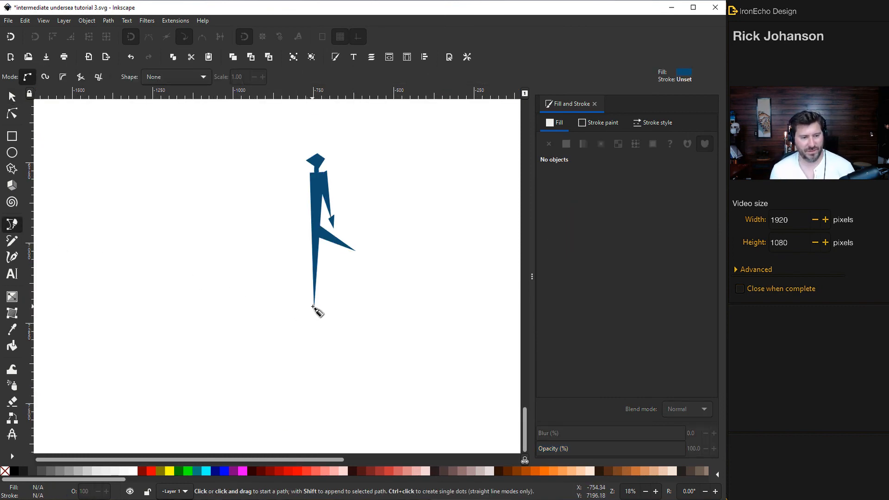
{"action": "left_click_drag", "start_coordinate": [313, 307], "coordinate": [252, 439]}
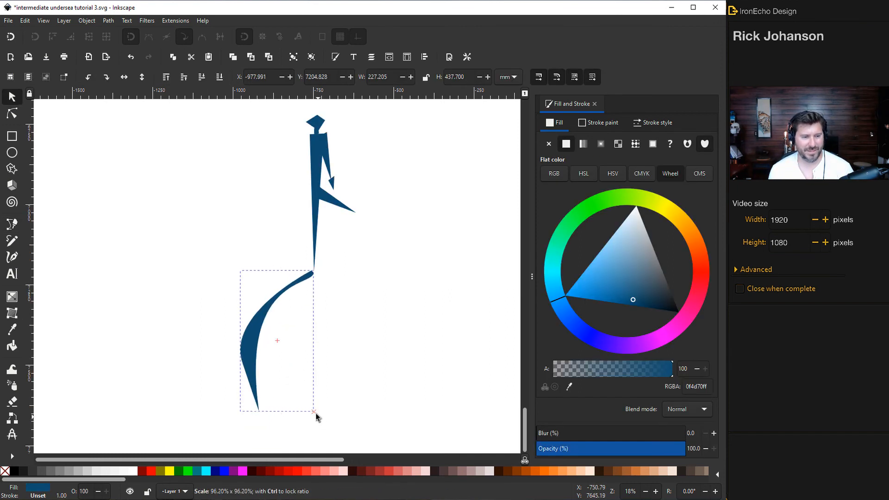
{"action": "left_click_drag", "start_coordinate": [316, 411], "coordinate": [256, 349]}
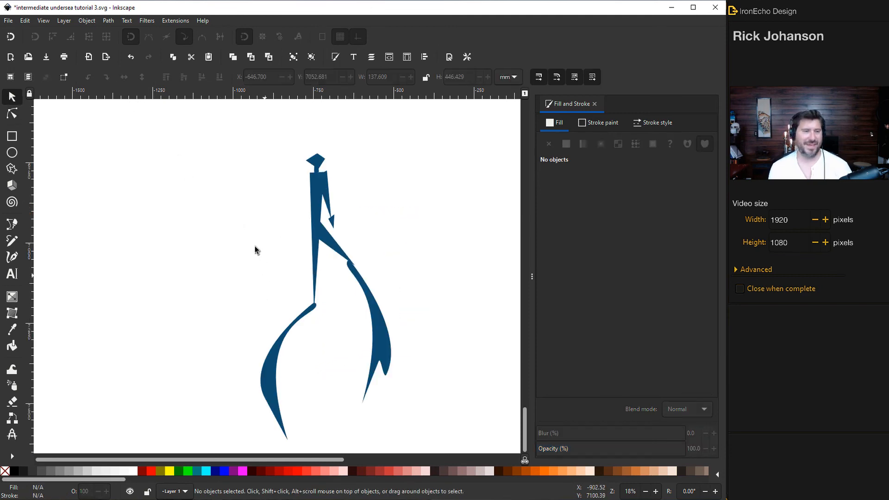
{"action": "left_click", "coordinate": [317, 165]}
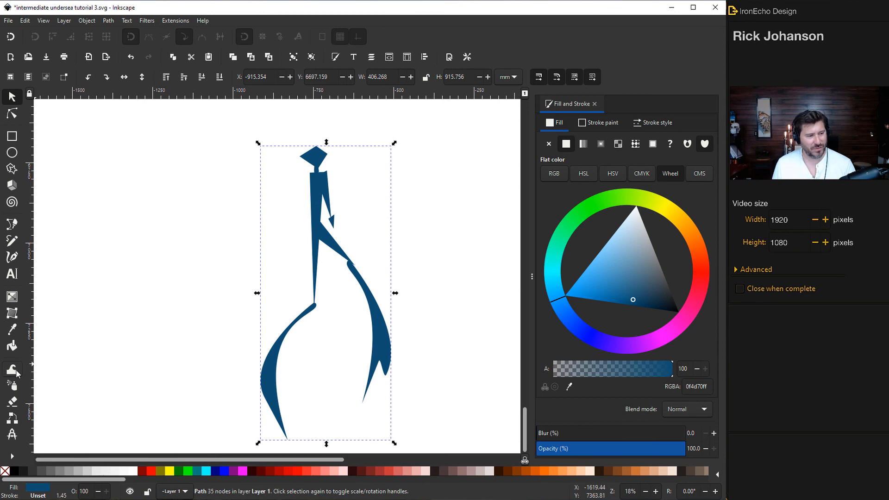
- Switch to the Tweak tool to sculpt the merged diver outline
{"action": "left_click", "coordinate": [11, 369]}
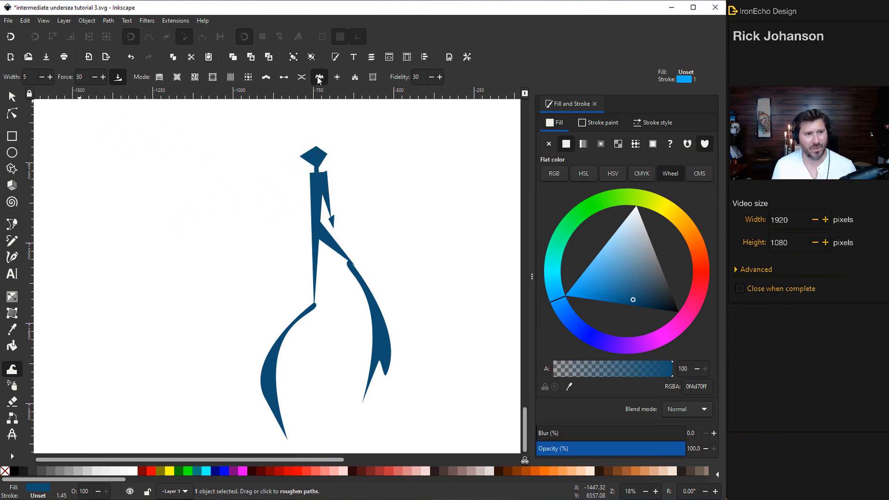
{"action": "mouse_move", "coordinate": [320, 79]}
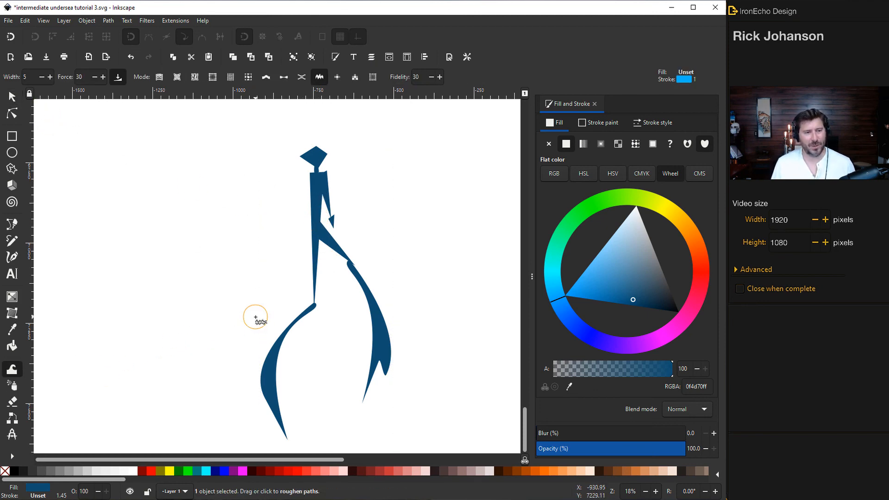
{"action": "mouse_move", "coordinate": [308, 128]}
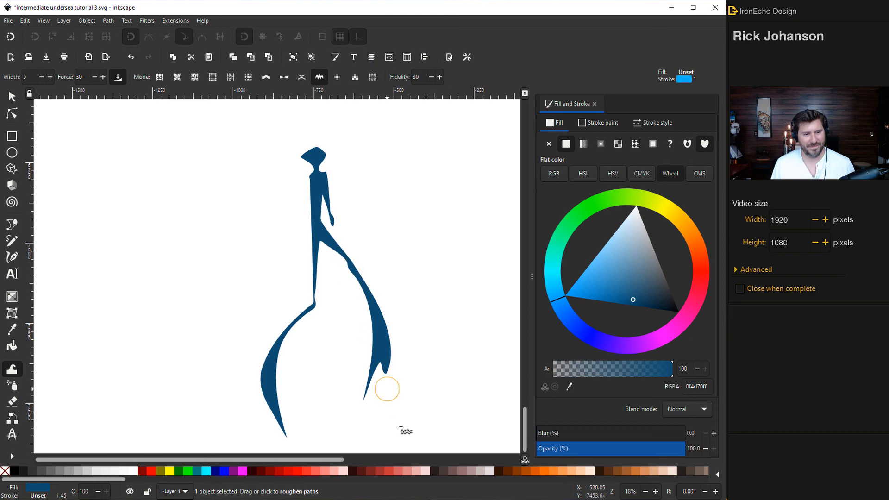
{"action": "mouse_move", "coordinate": [303, 128]}
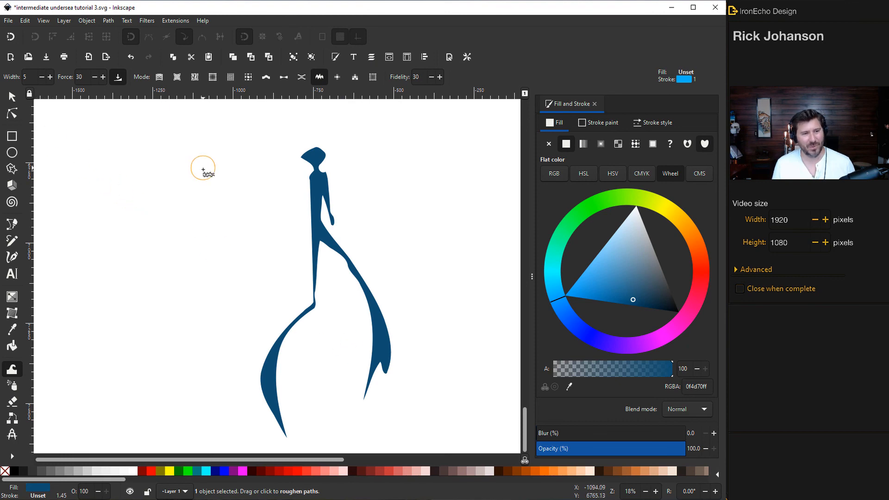
{"action": "mouse_move", "coordinate": [53, 116]}
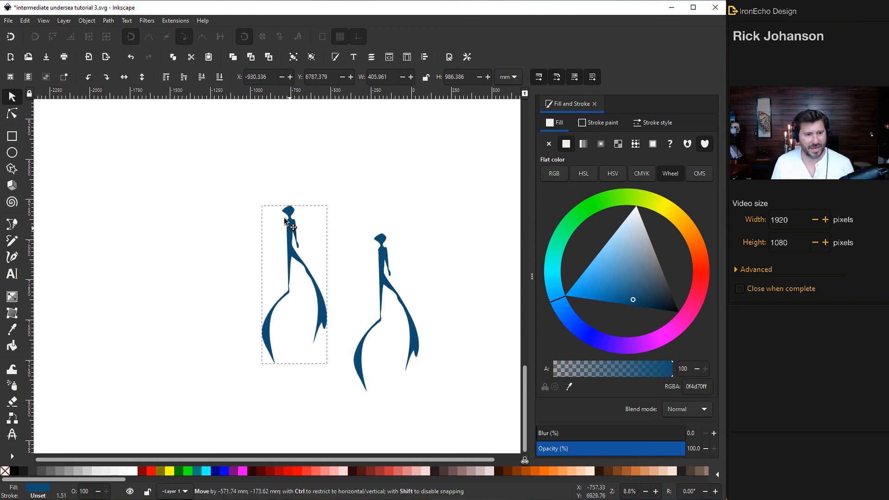
- Move the diver copy aside and position it beneath the light beams
{"action": "left_click_drag", "start_coordinate": [293, 225], "coordinate": [271, 159]}
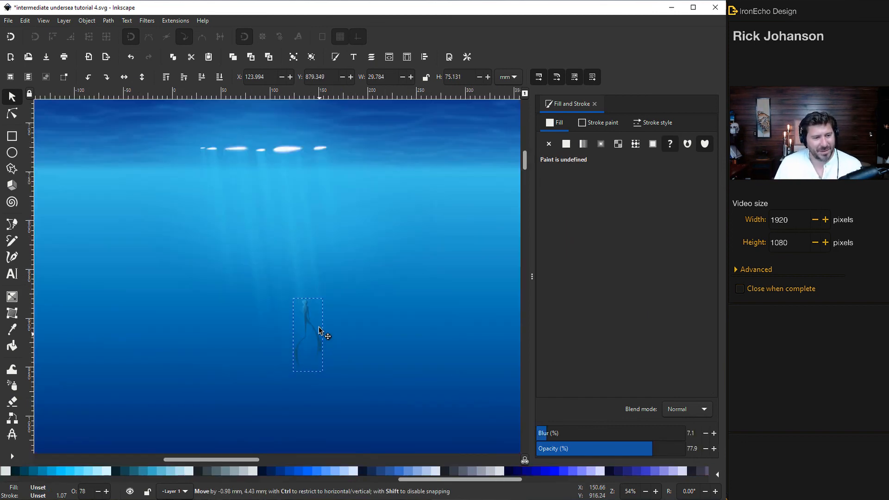
{"action": "left_click_drag", "start_coordinate": [321, 332], "coordinate": [288, 253]}
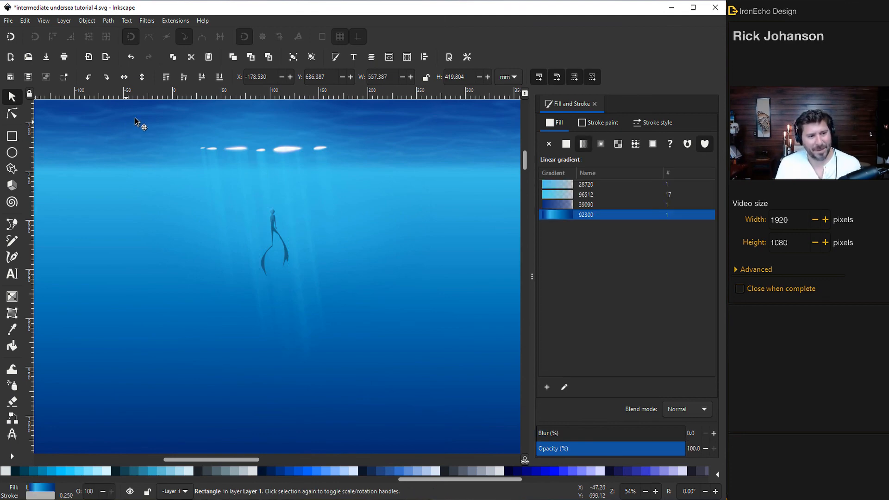
{"action": "mouse_move", "coordinate": [429, 354]}
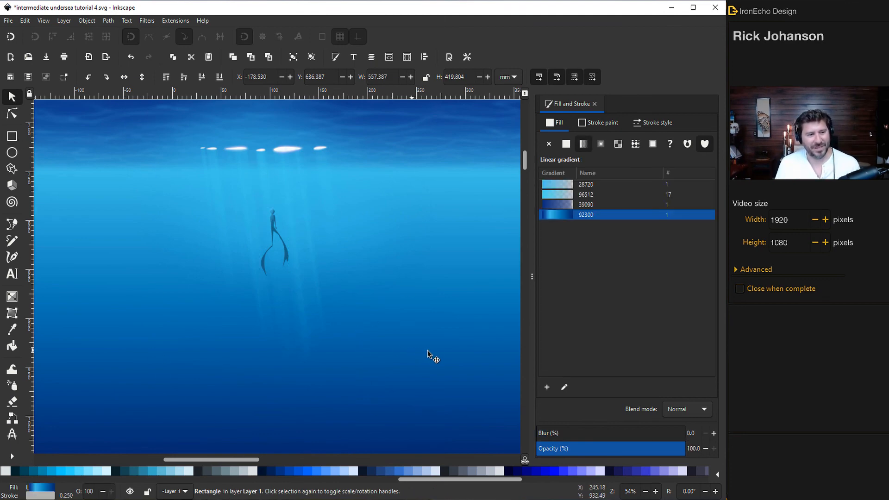
{"action": "mouse_move", "coordinate": [315, 336]}
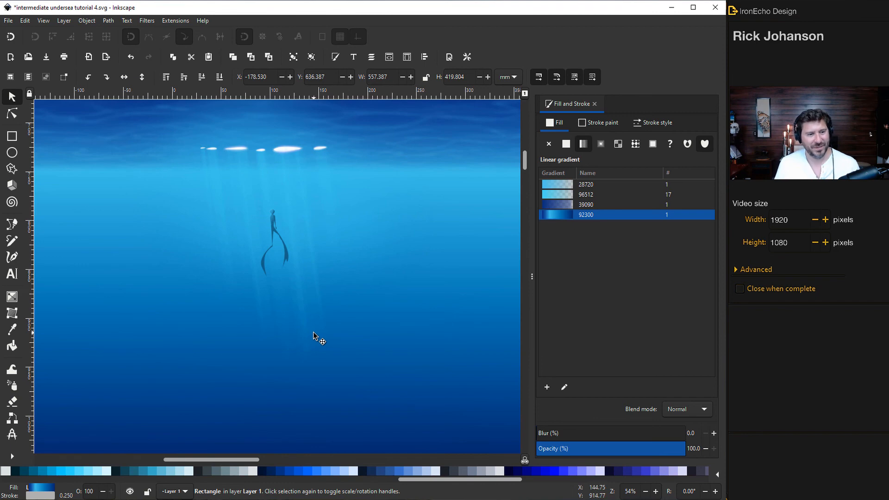